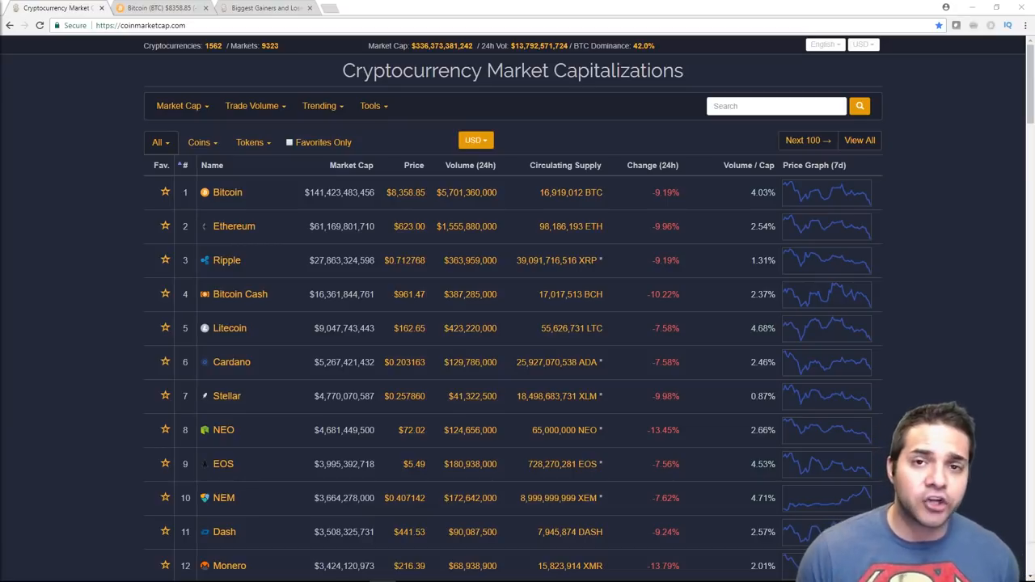
Open the Altcoin Picks YouTube channel page in a new browser tab
left_click(364, 8)
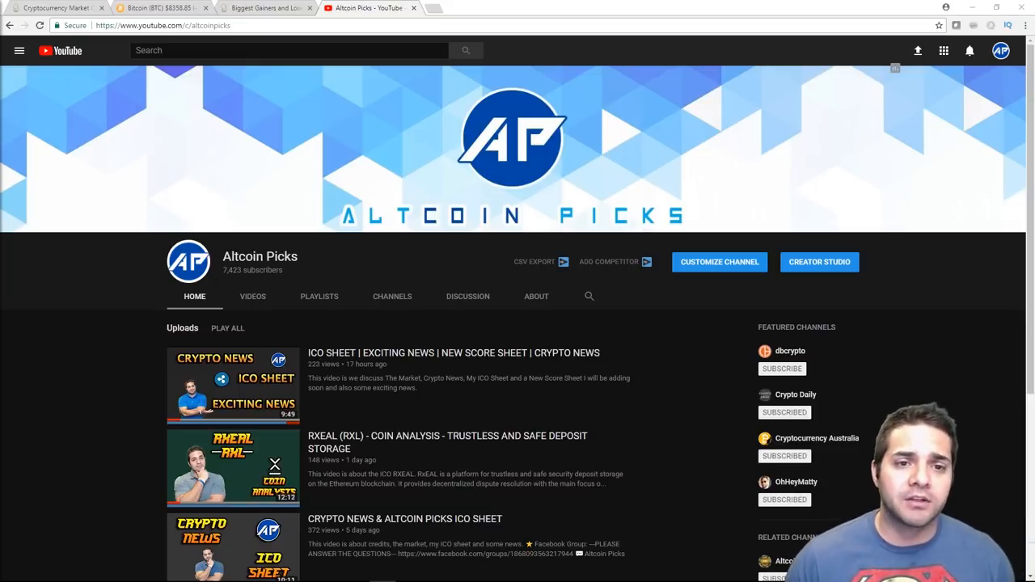
Switch back to the CoinMarketCap Cryptocurrency Market Capitalizations tab
left_click(57, 8)
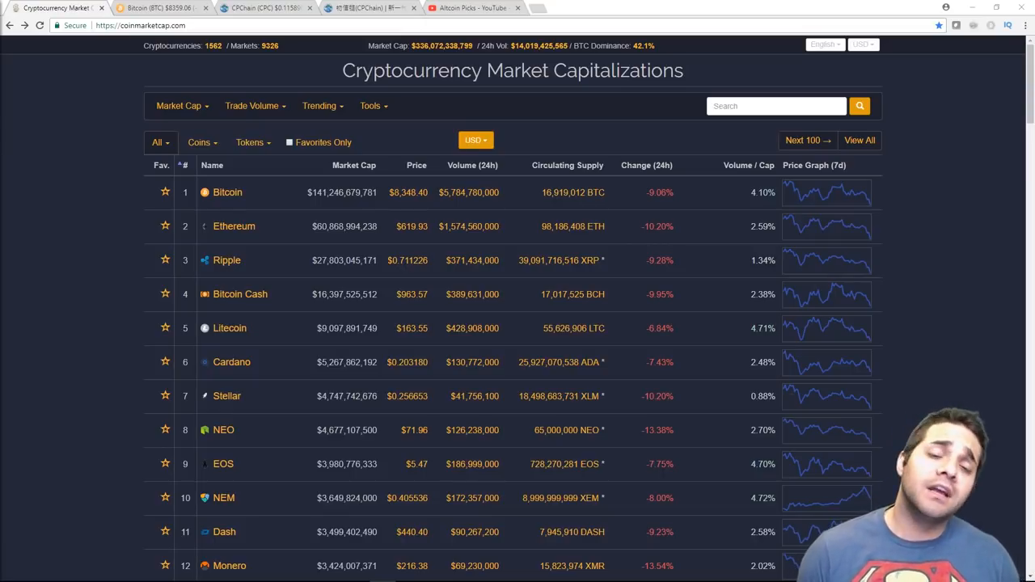
mouse_move(627, 267)
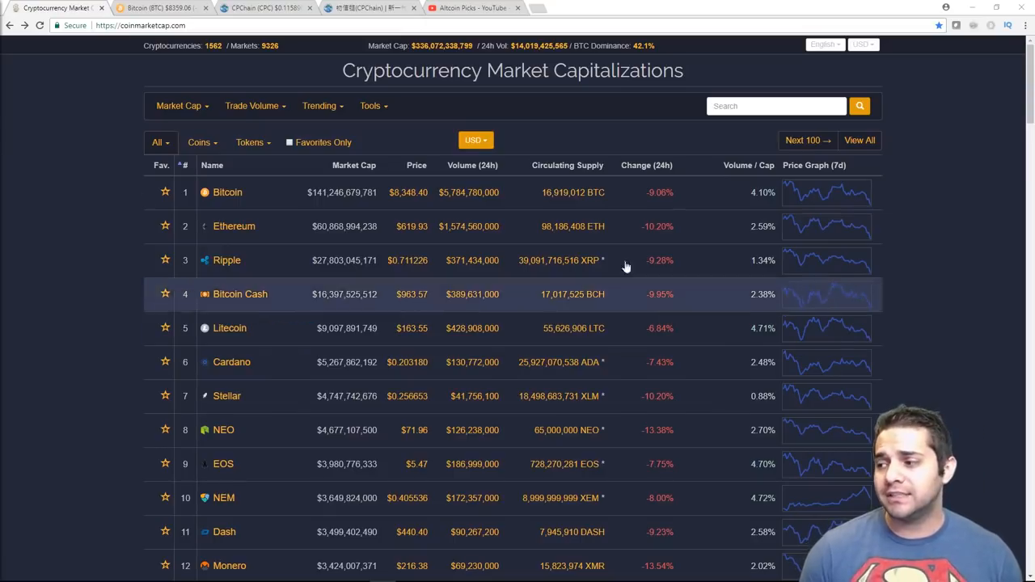
mouse_move(871, 355)
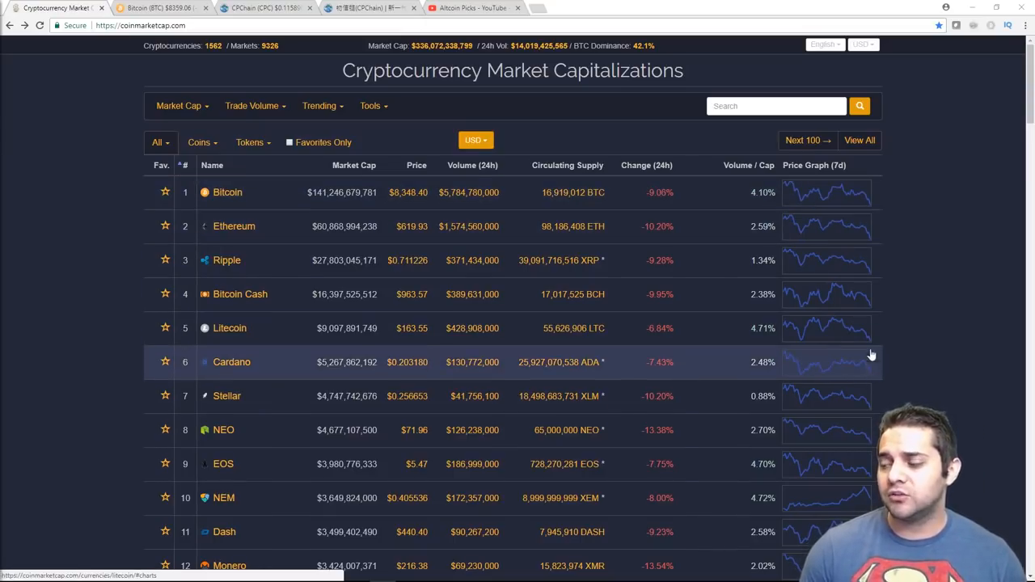
mouse_move(219, 214)
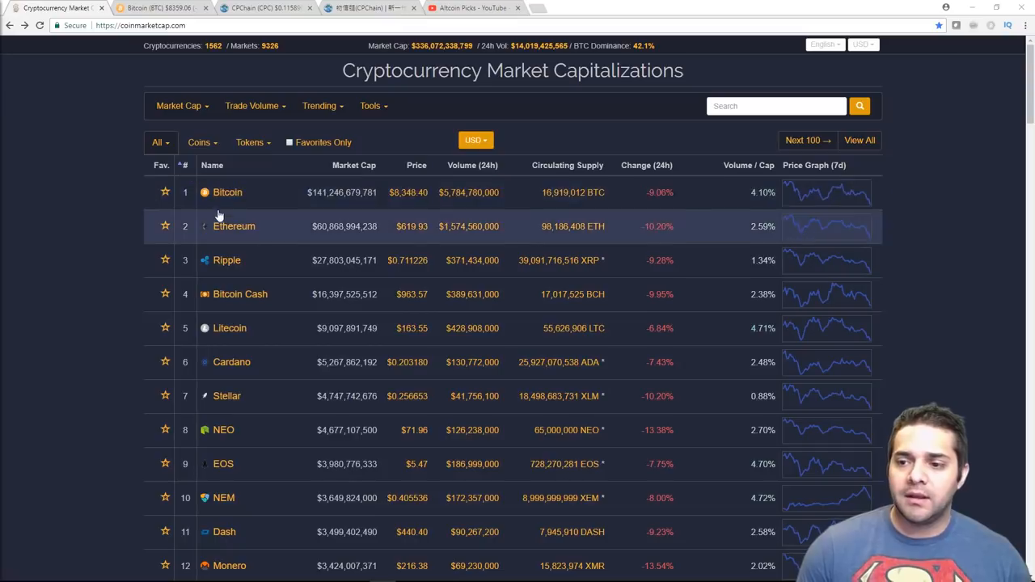
mouse_move(214, 204)
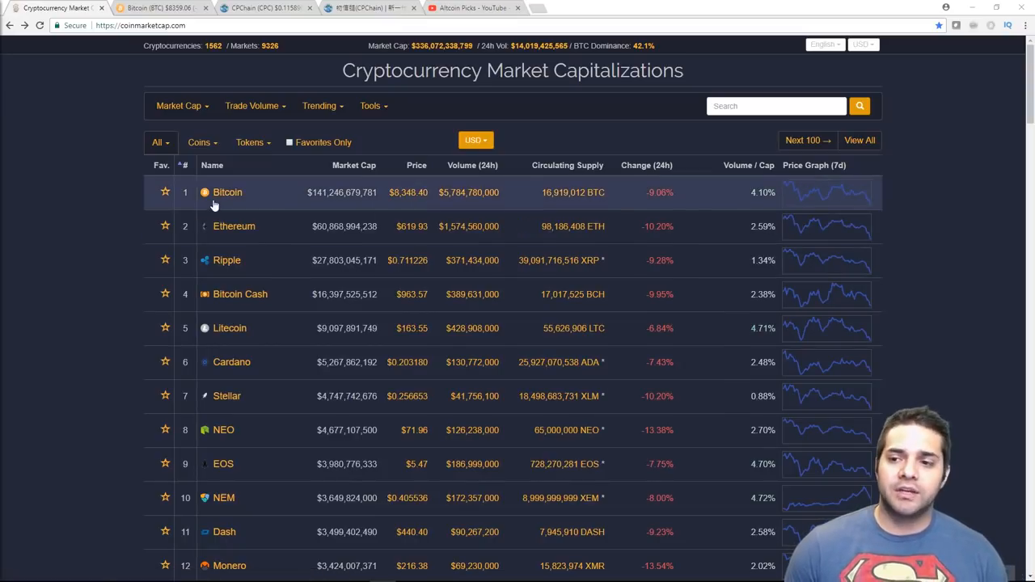
Open Bitcoin's CoinMarketCap detail page from the rankings table
left_click(228, 191)
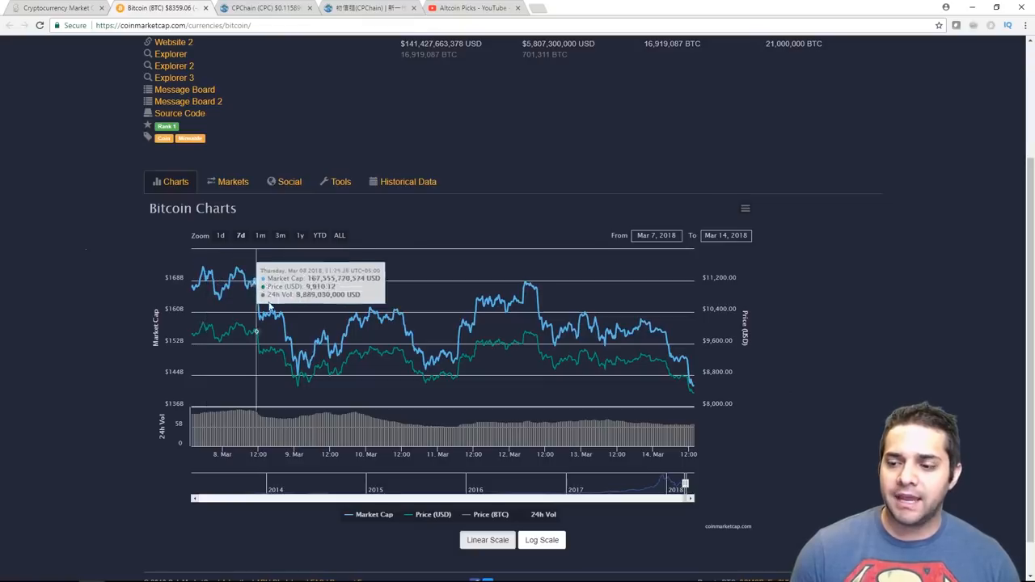
mouse_move(396, 332)
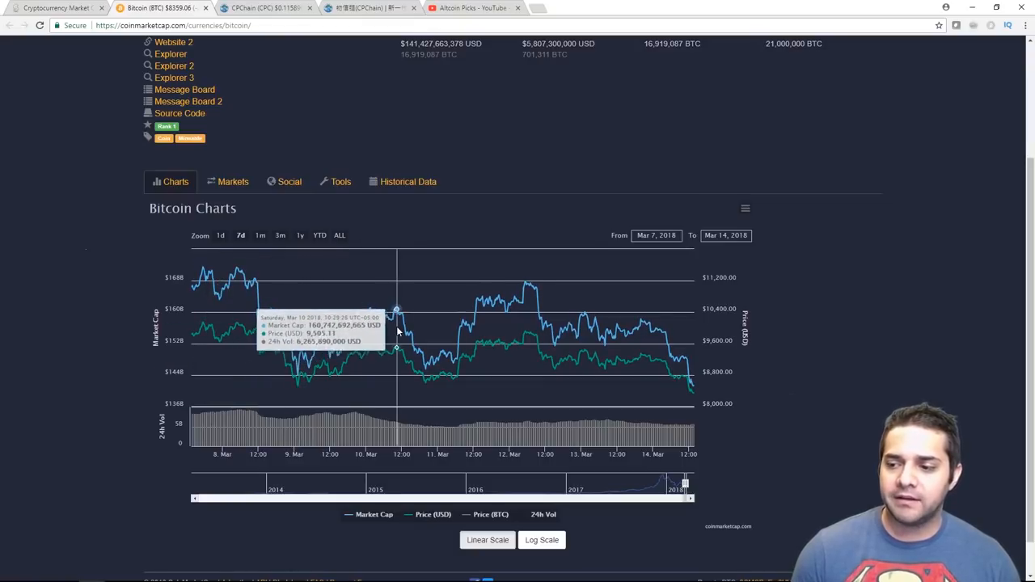
mouse_move(431, 387)
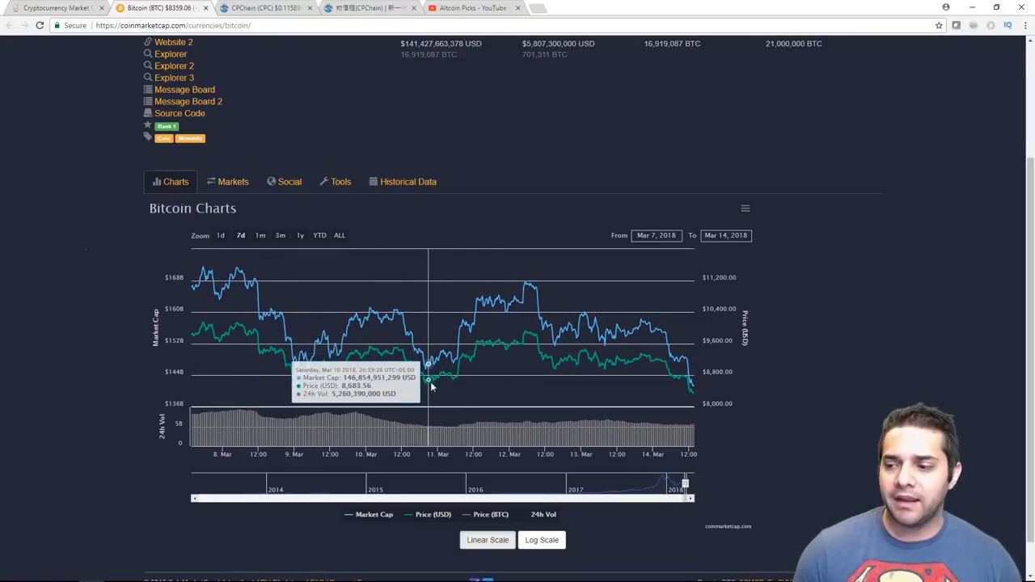
mouse_move(554, 348)
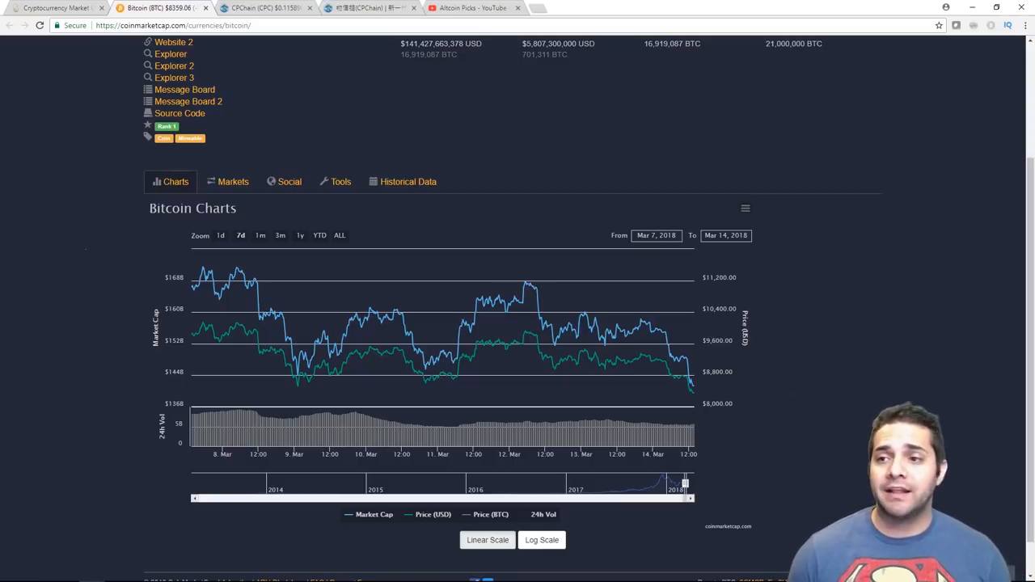
Open the Biggest Gainers and Losers page and scroll through the 24h gainers
scroll("up", 3)
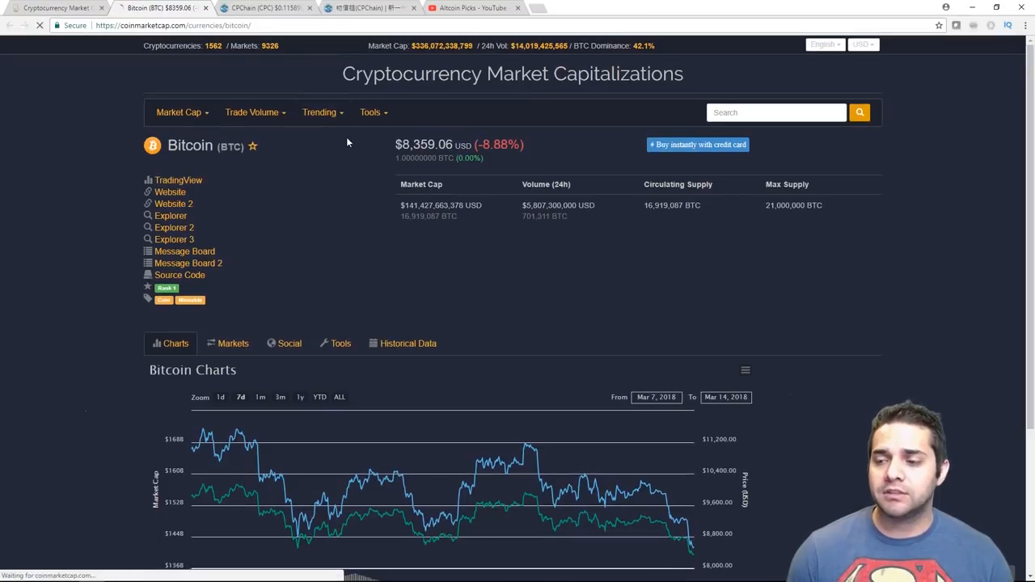
mouse_move(319, 113)
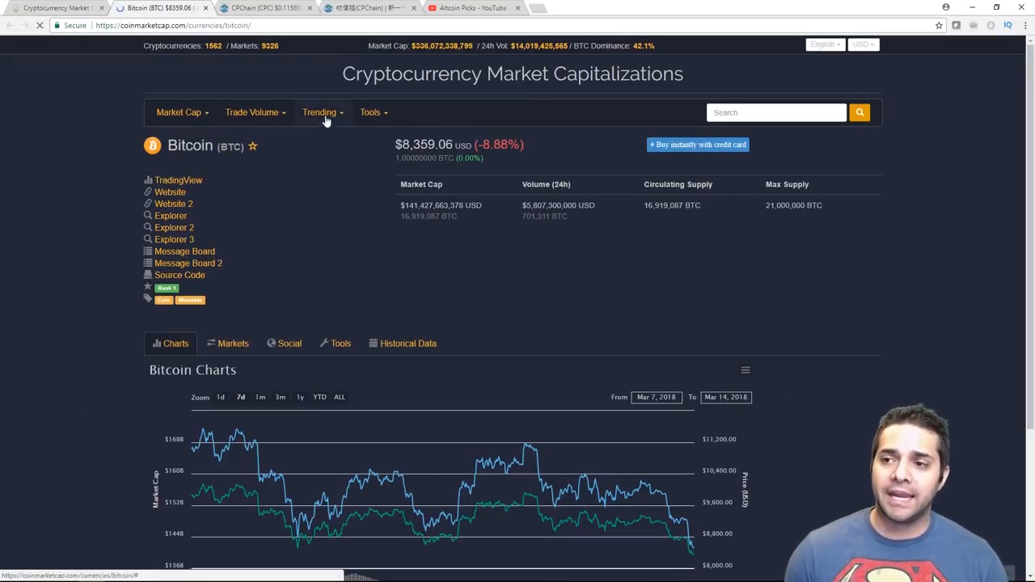
left_click(318, 111)
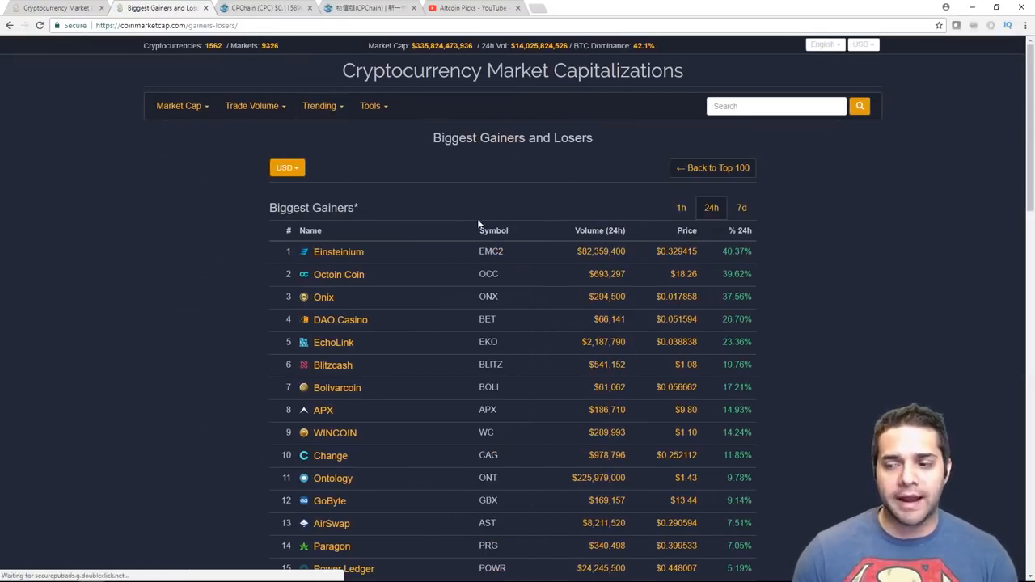
scroll("down", 3)
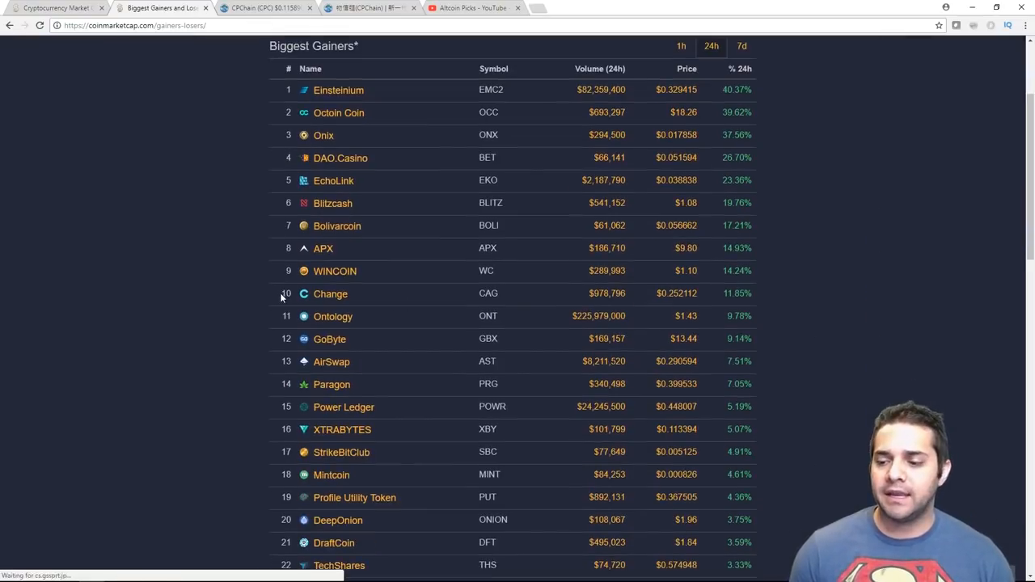
scroll("down", 3)
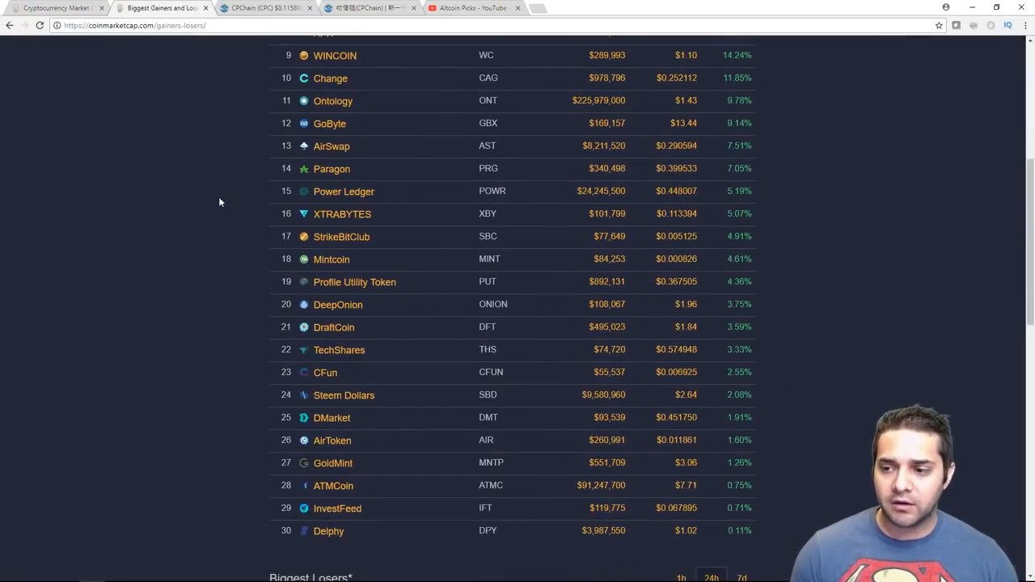
scroll("down", 3)
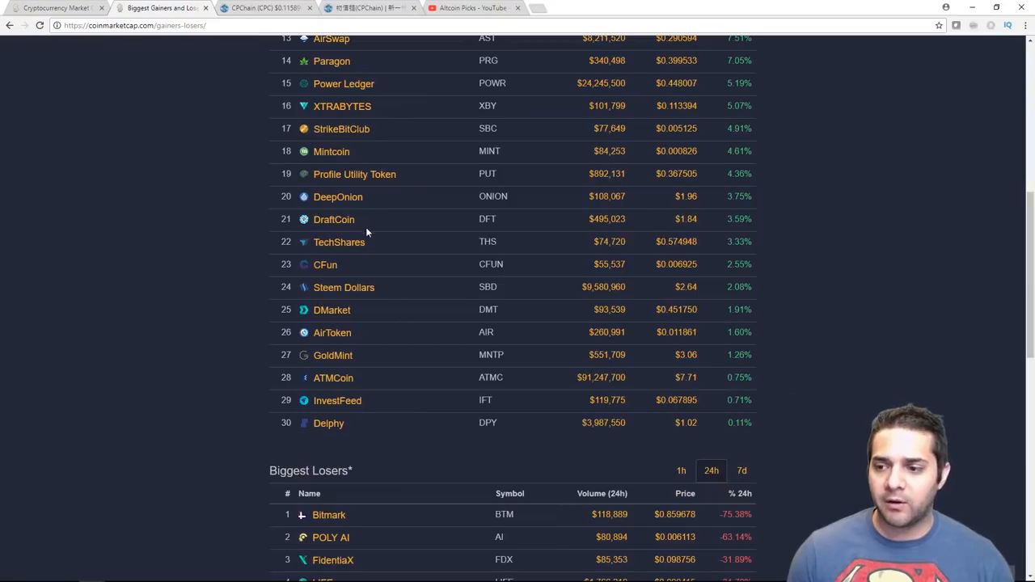
mouse_move(363, 407)
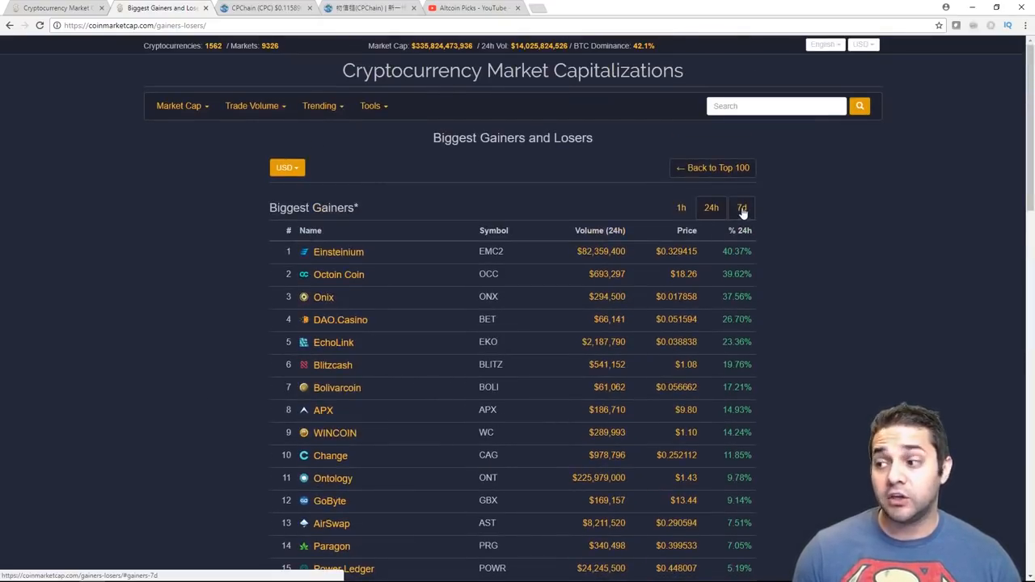
Show the 7-day biggest gainers and scroll down into the Biggest Losers table
left_click(741, 208)
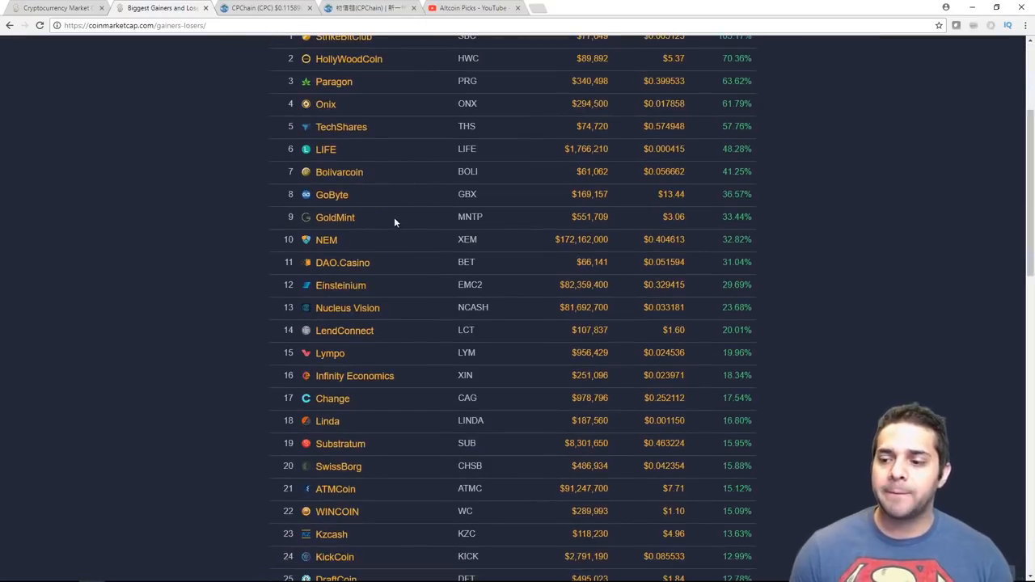
mouse_move(233, 324)
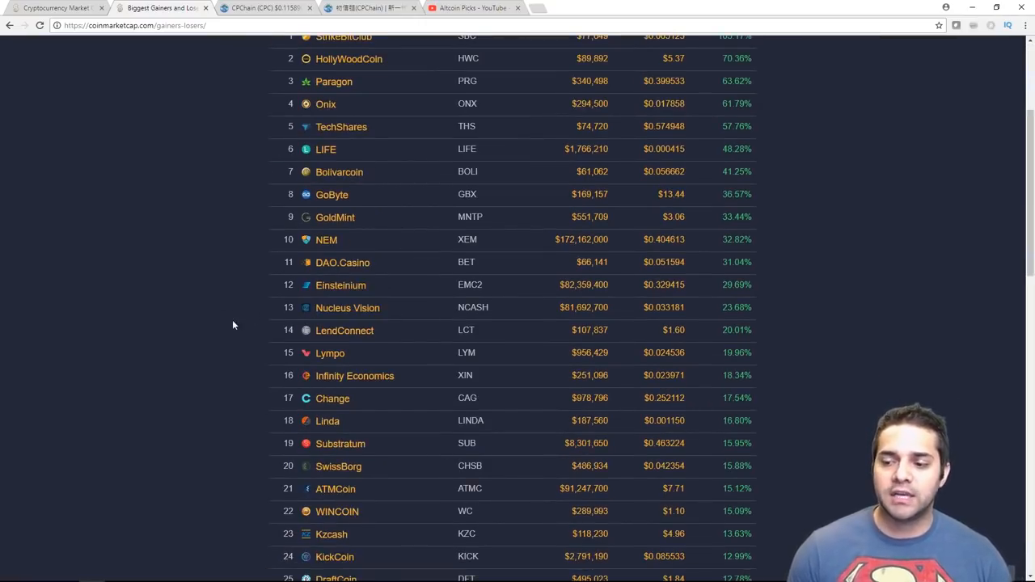
mouse_move(267, 7)
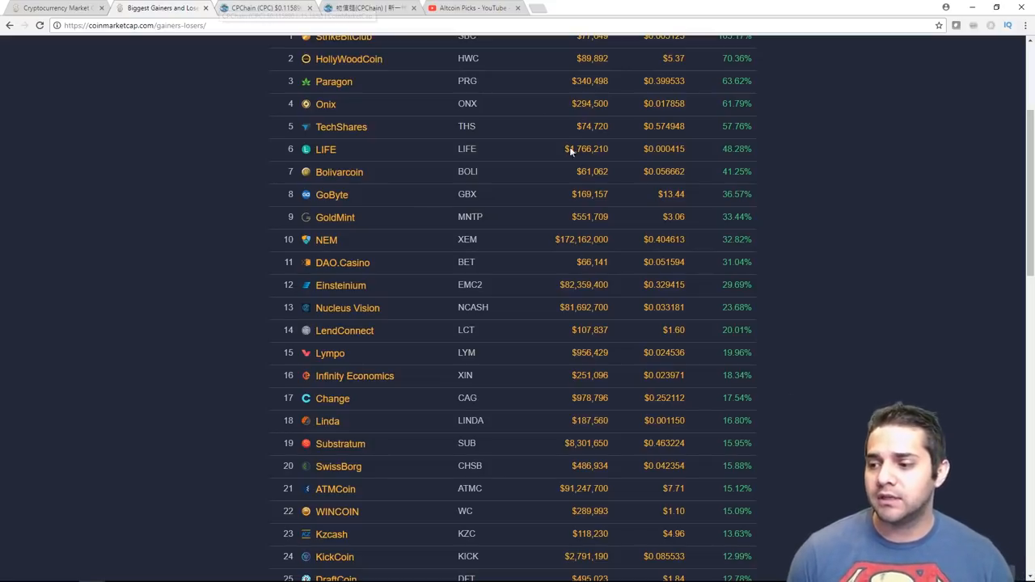
scroll("down", 3)
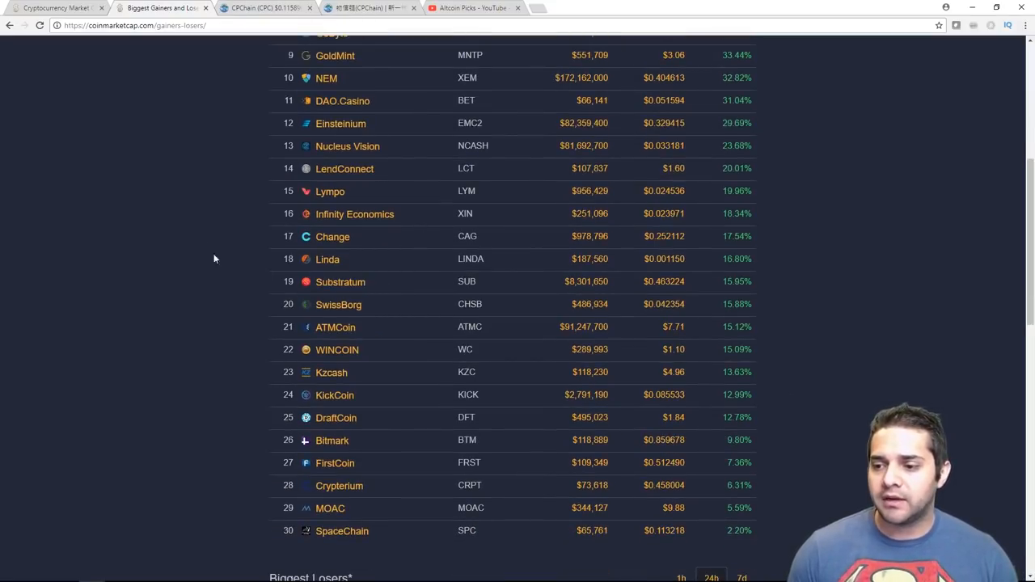
scroll("down", 3)
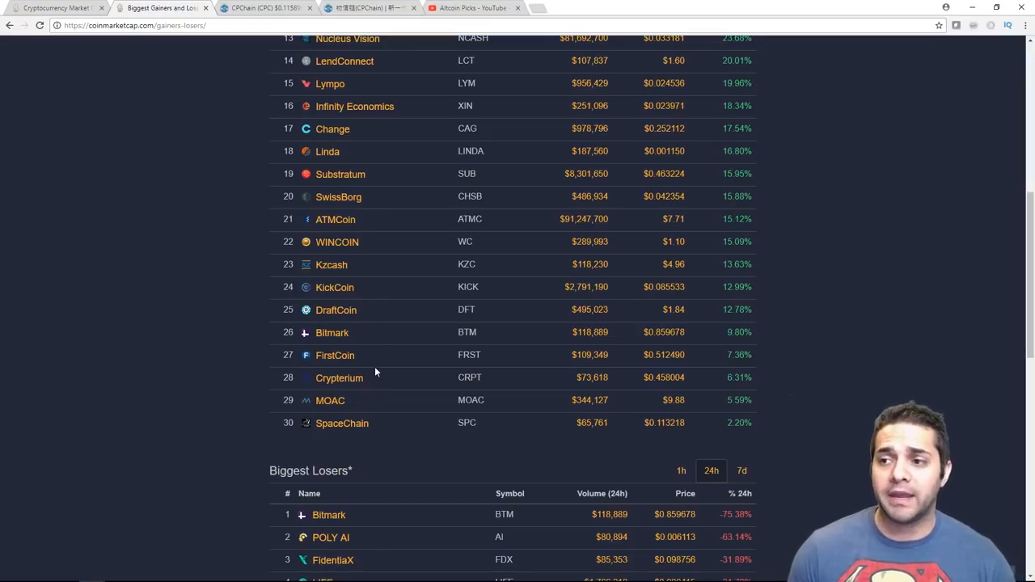
scroll("down", 3)
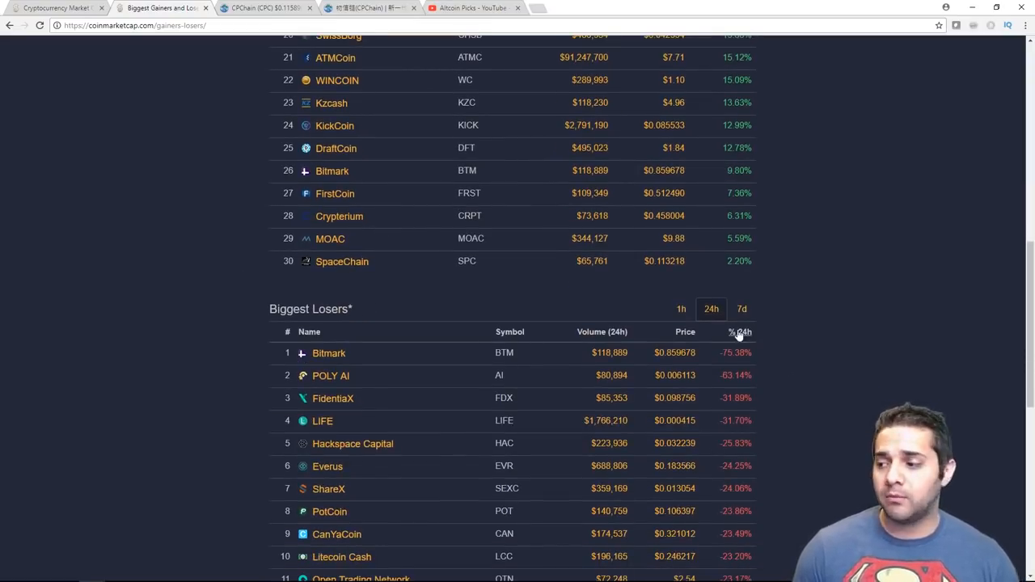
scroll("down", 3)
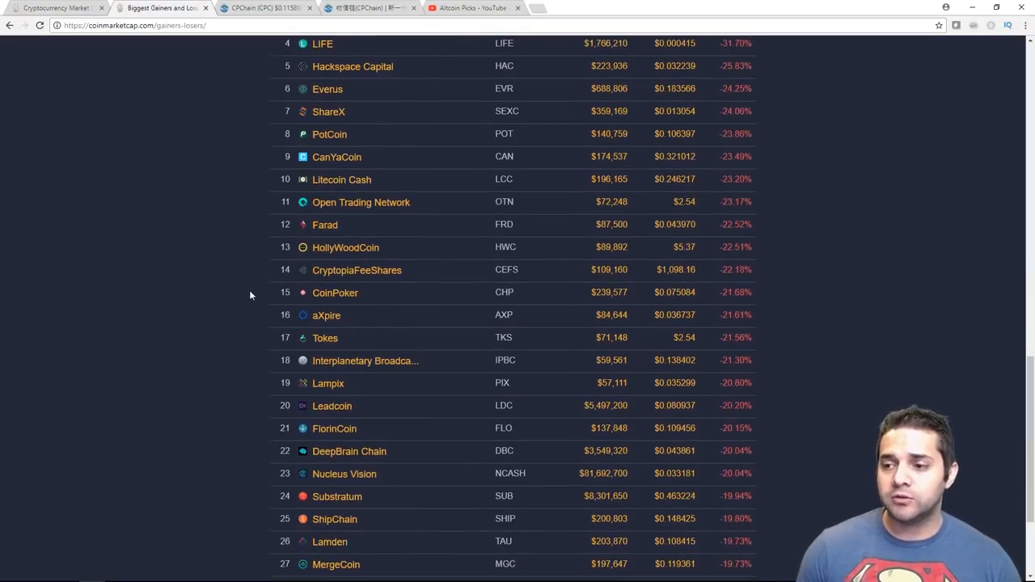
scroll("up", 3)
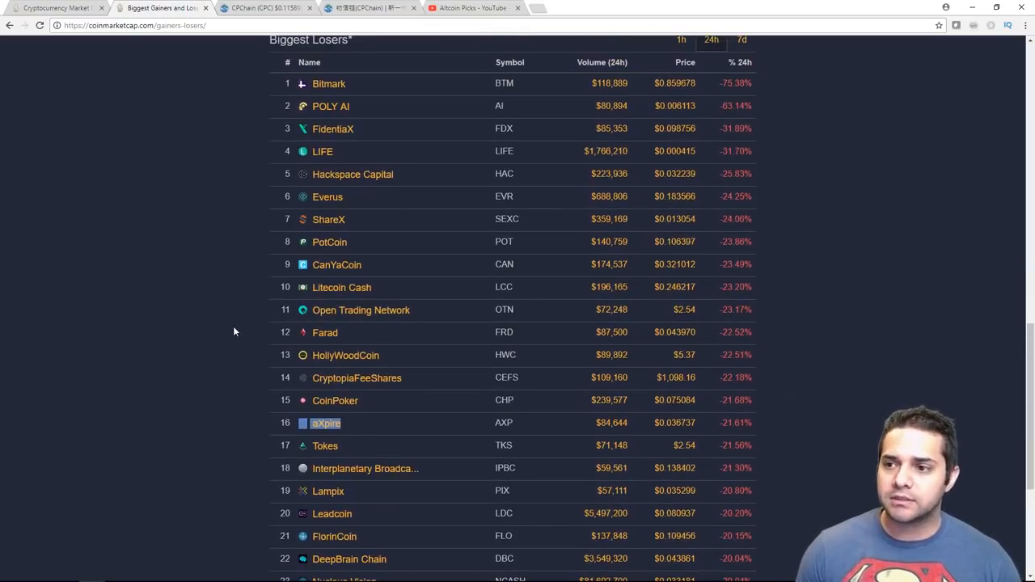
scroll("down", 3)
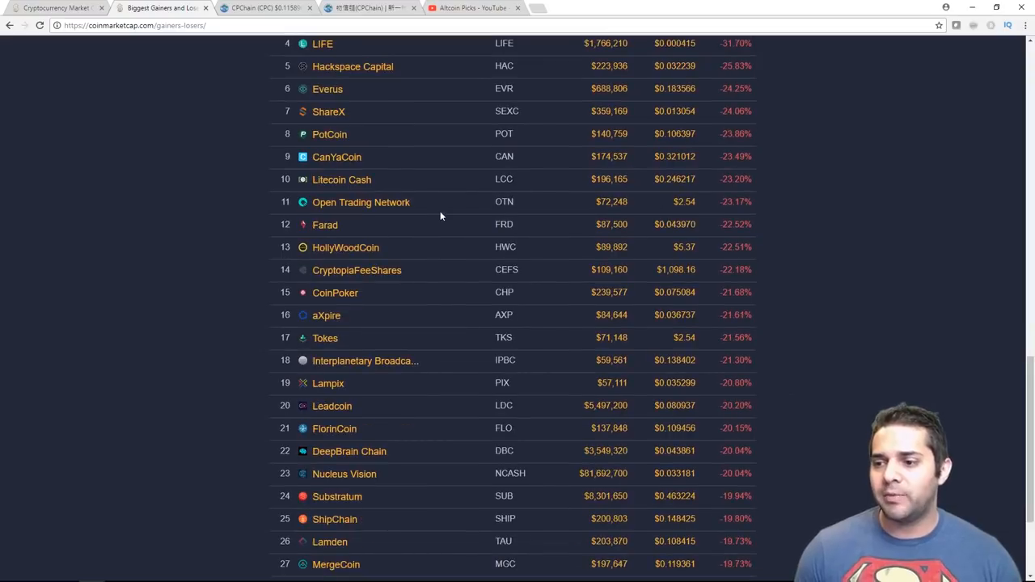
scroll("down", 3)
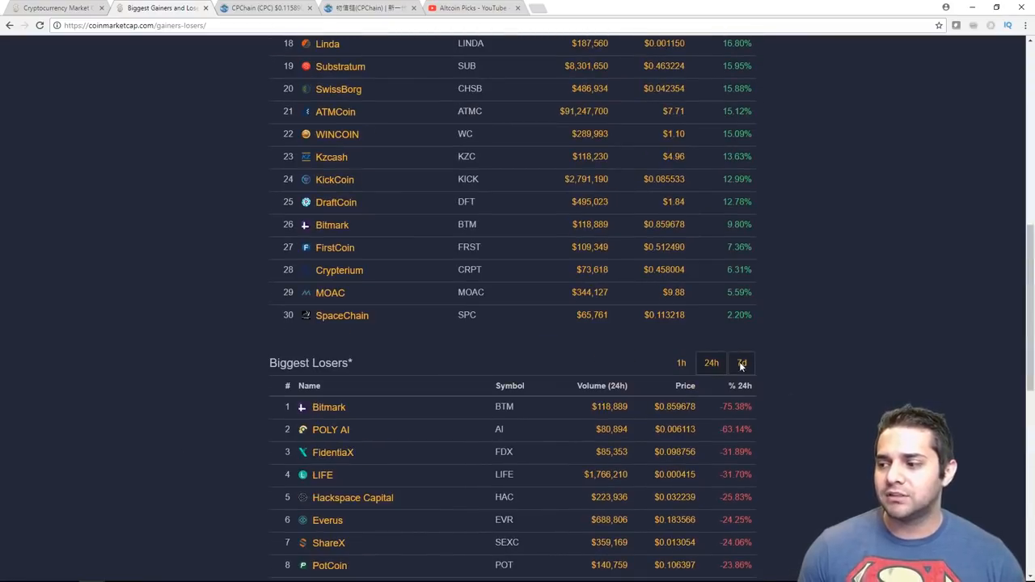
Scroll down the Biggest Losers list toward CPChain
scroll("down", 3)
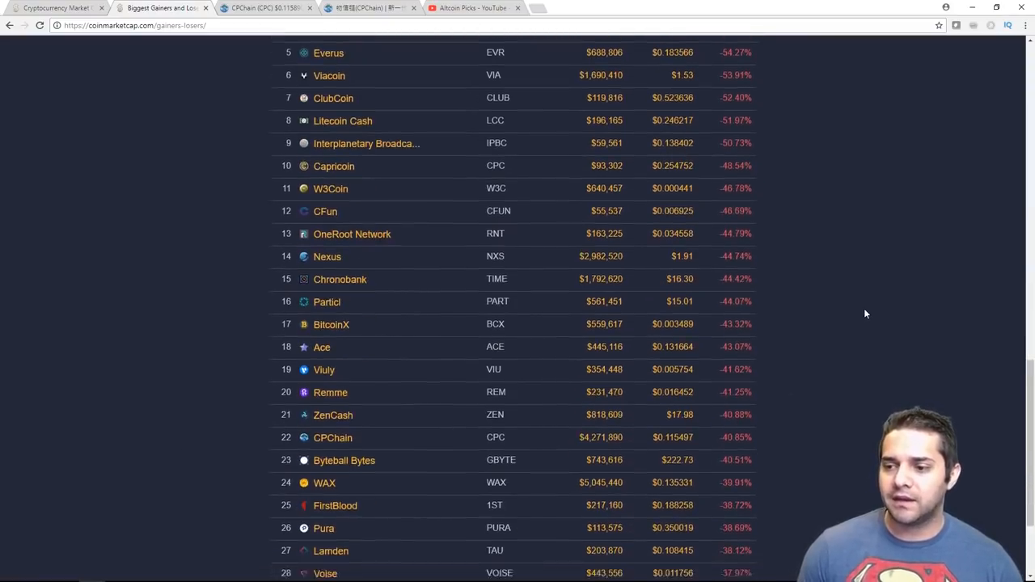
scroll("down", 3)
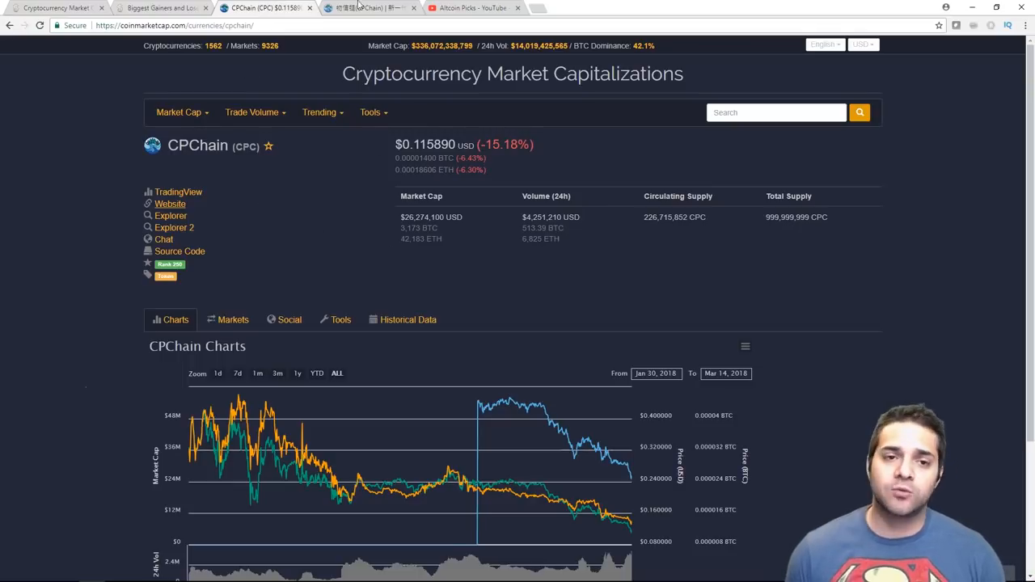
mouse_move(364, 7)
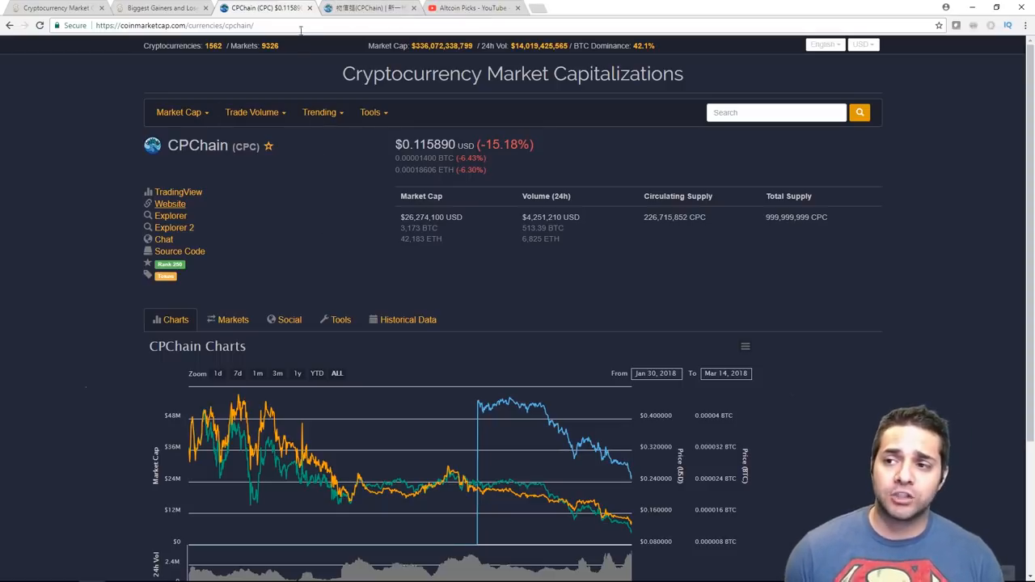
Switch to the CPChain website and scroll through its intro, features and applications
left_click(170, 204)
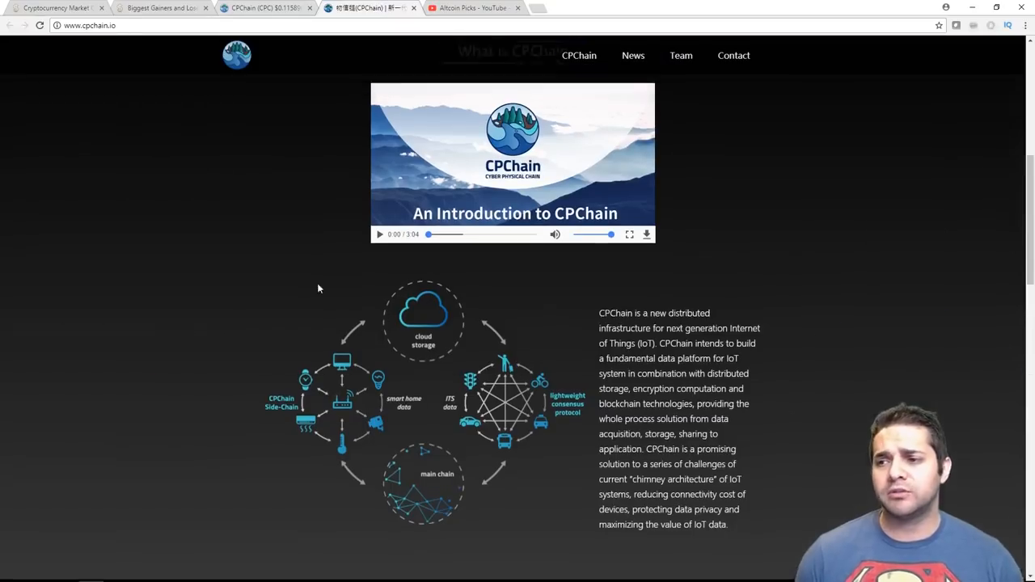
scroll("up", 3)
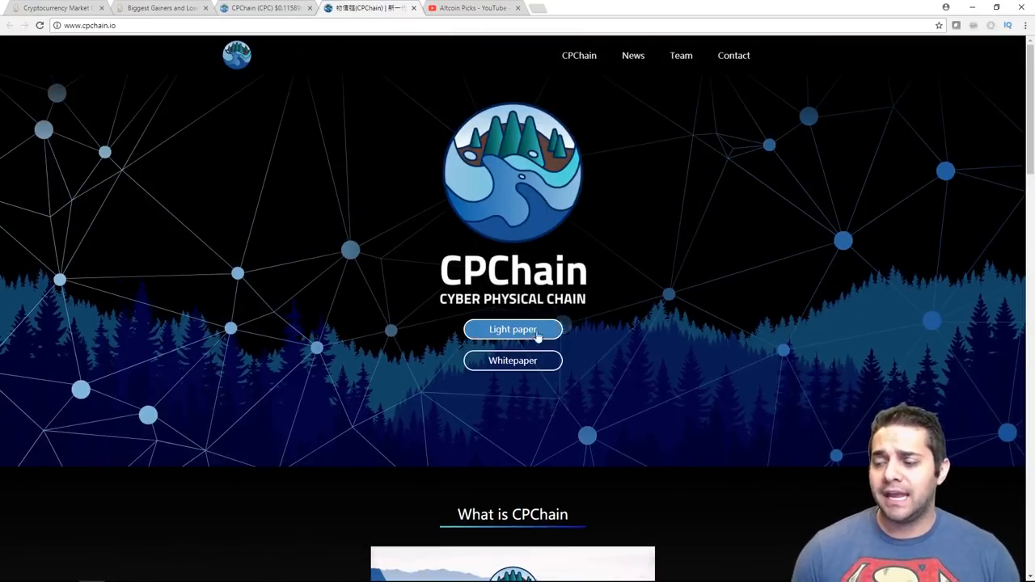
scroll("down", 3)
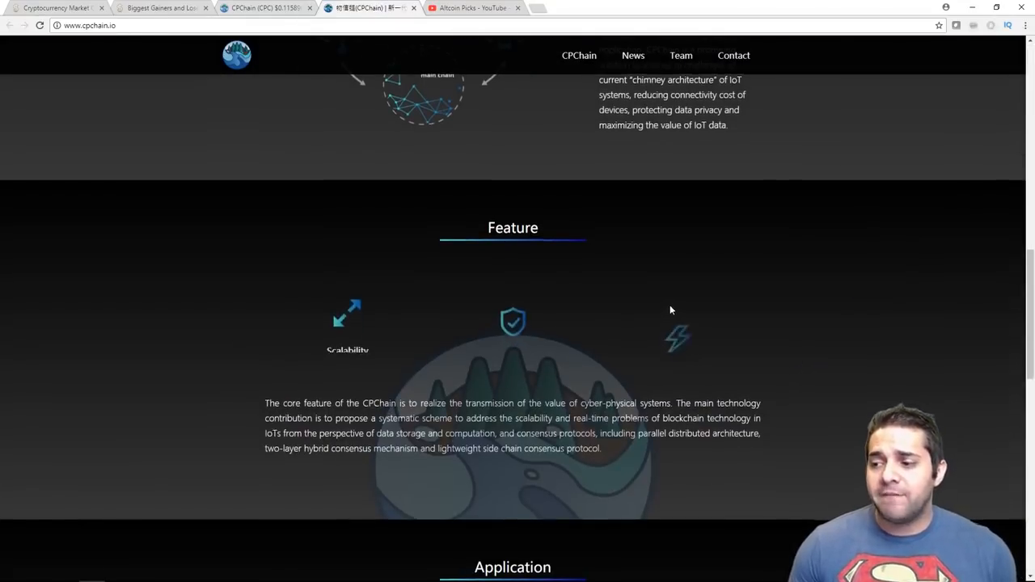
scroll("down", 3)
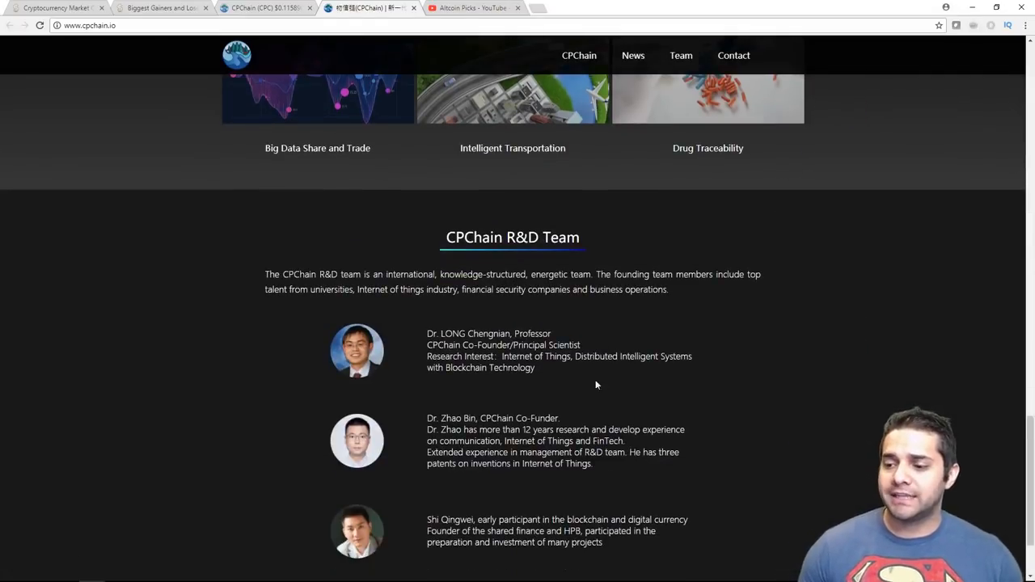
mouse_move(390, 223)
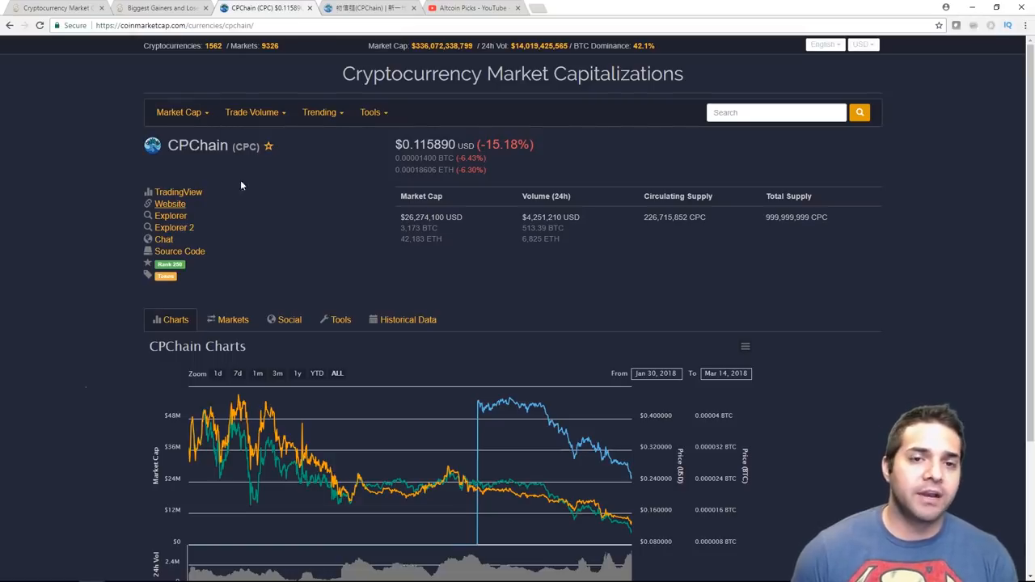
mouse_move(350, 268)
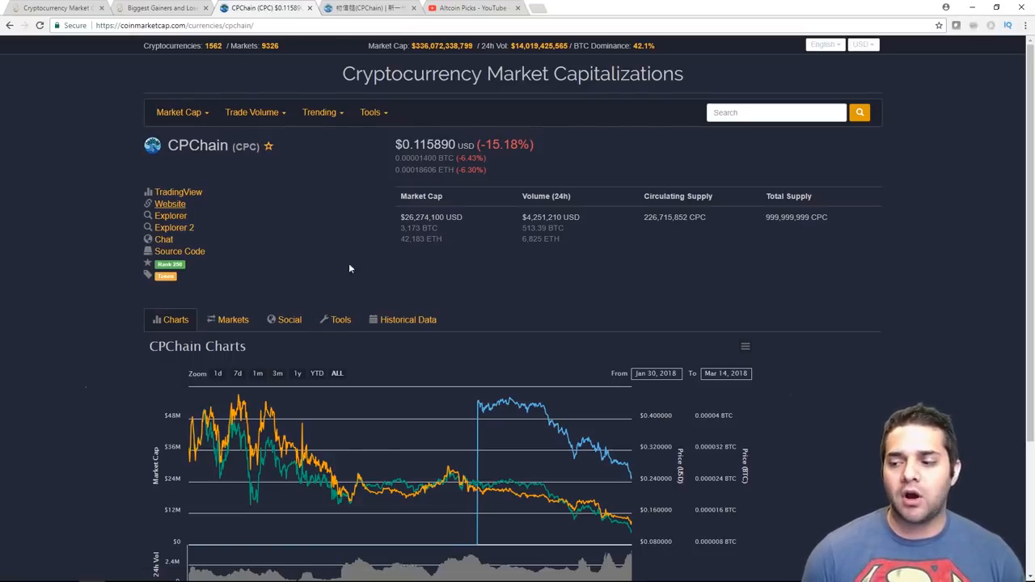
mouse_move(238, 401)
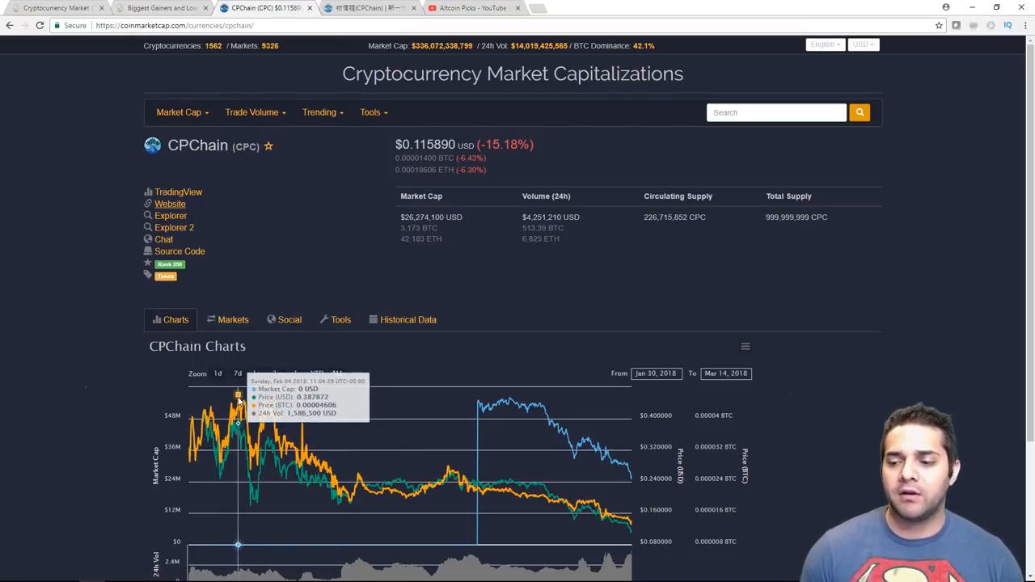
mouse_move(634, 524)
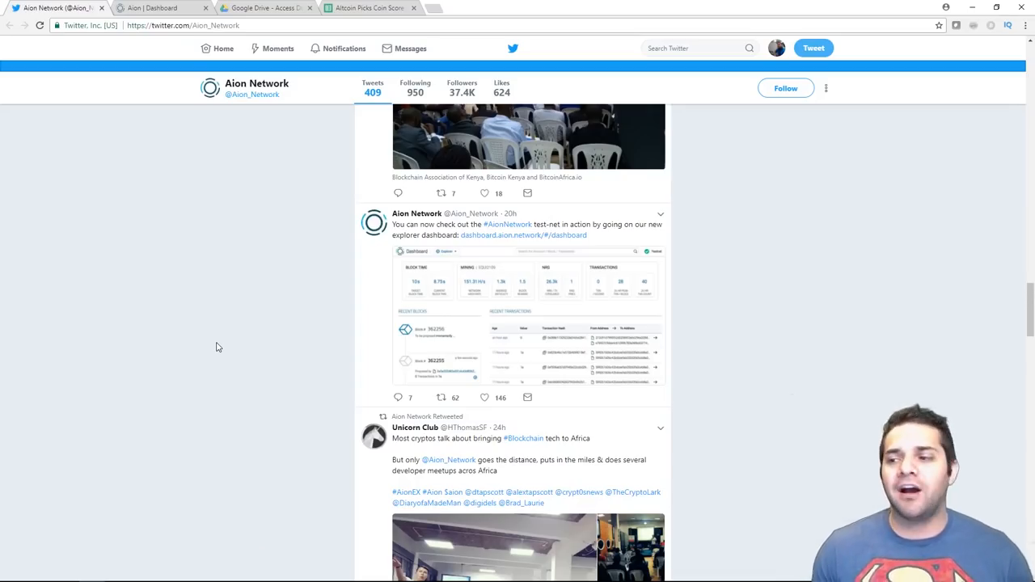
mouse_move(243, 302)
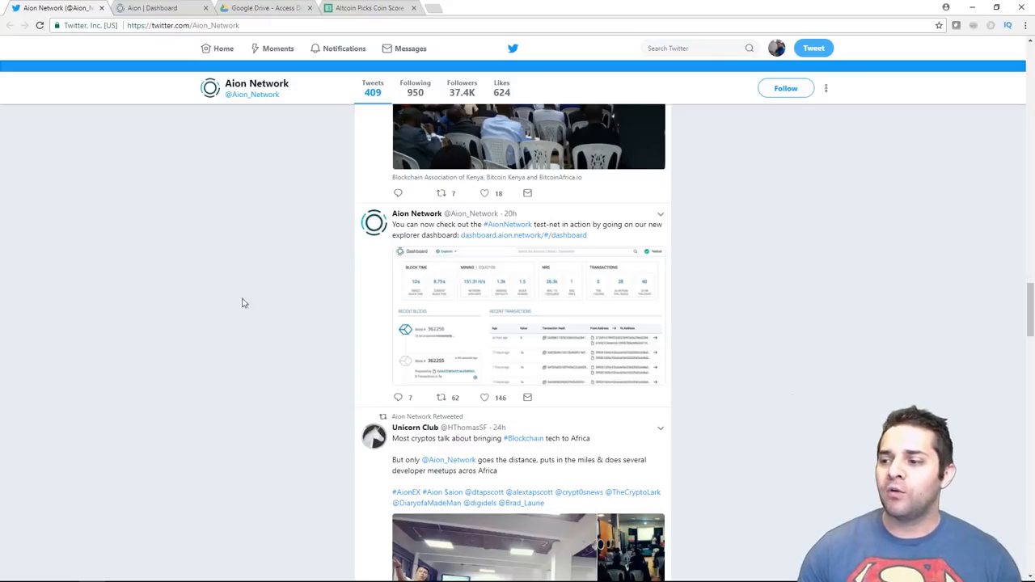
mouse_move(757, 342)
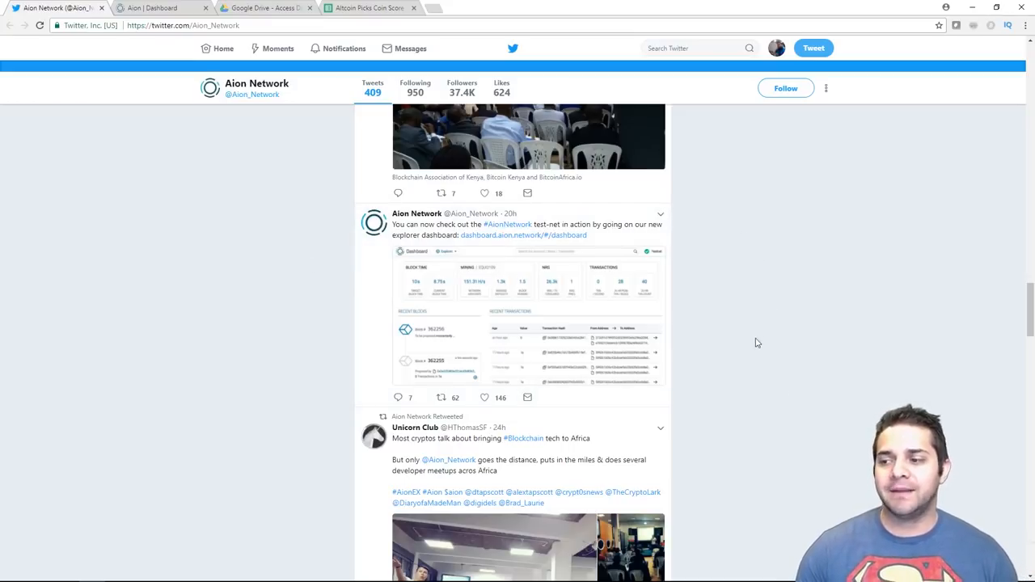
mouse_move(739, 287)
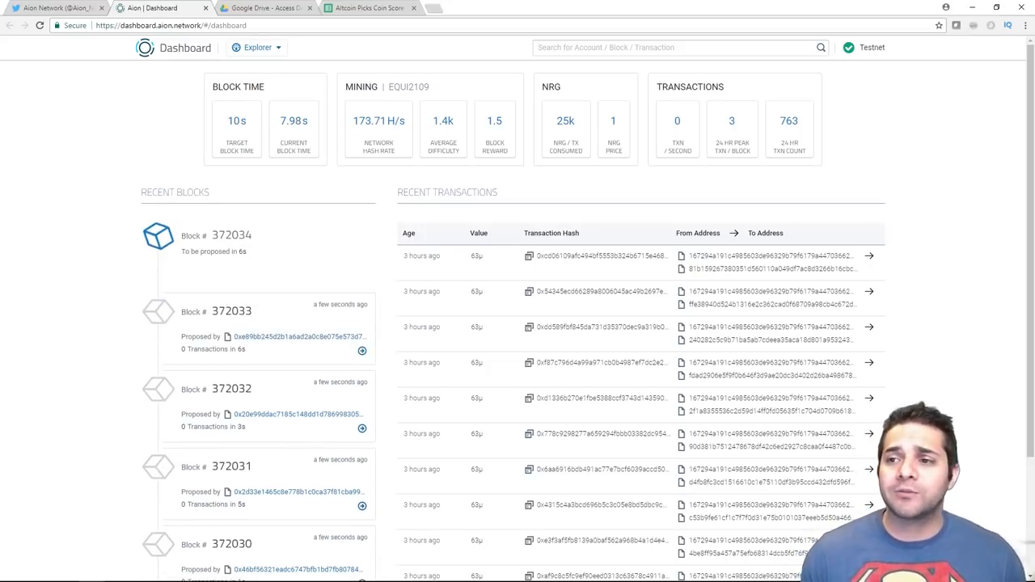
Switch to the Altcoin Picks Coin Score Sheet tab in Google Sheets
left_click(364, 7)
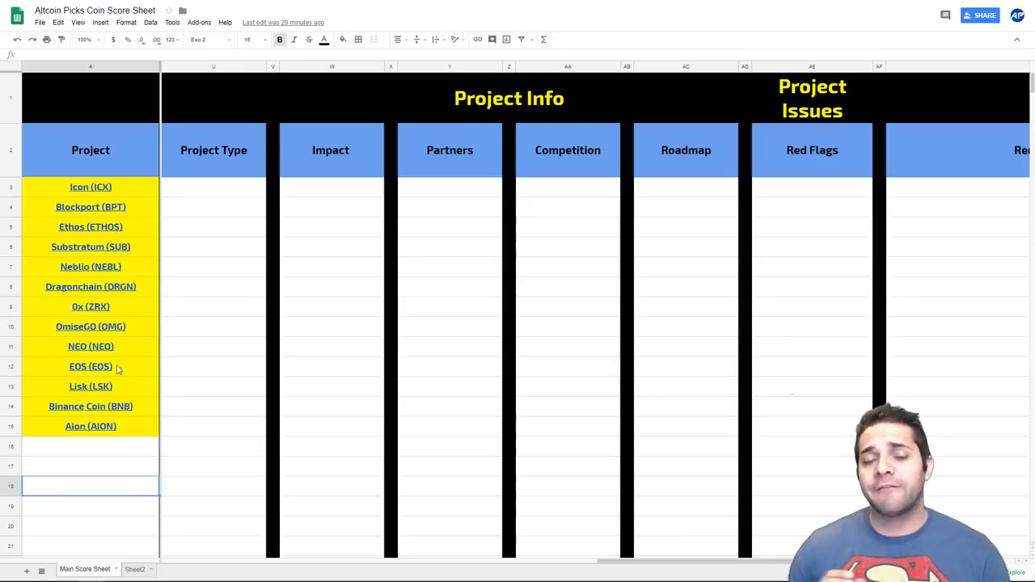
mouse_move(116, 315)
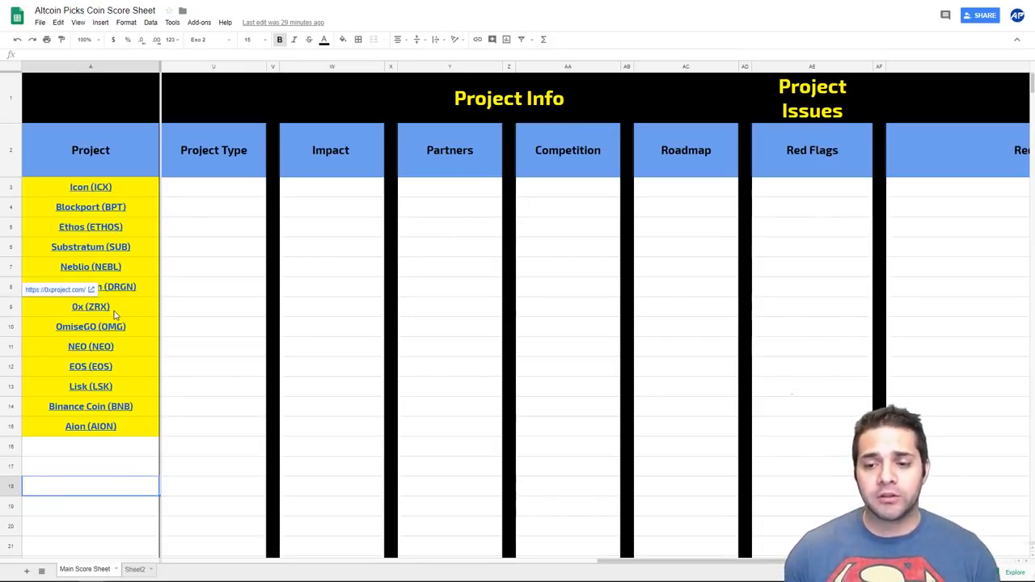
Inspect Icon's circulating and total supply and Blockport's supply percentage formula
left_click(213, 366)
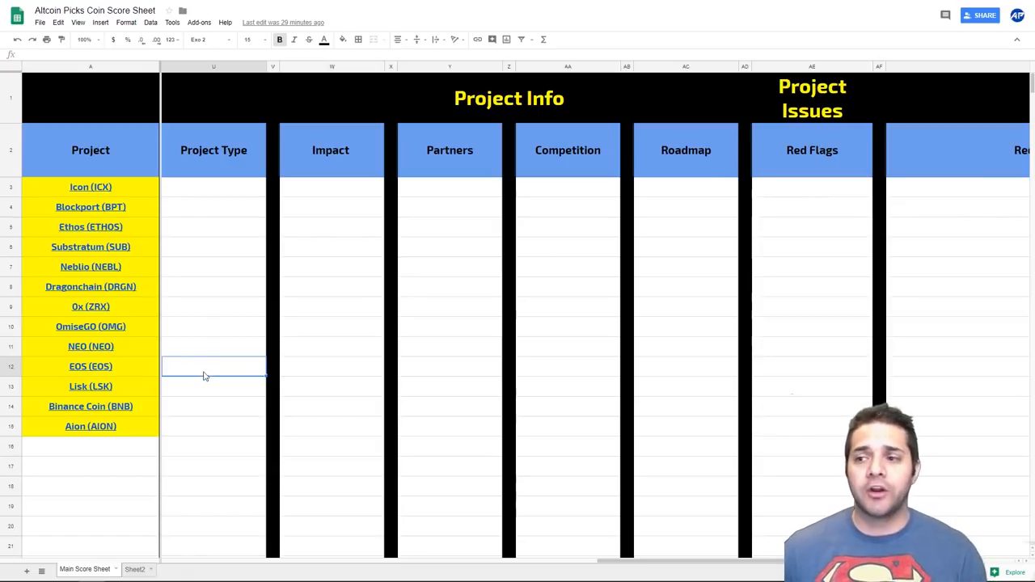
mouse_move(205, 314)
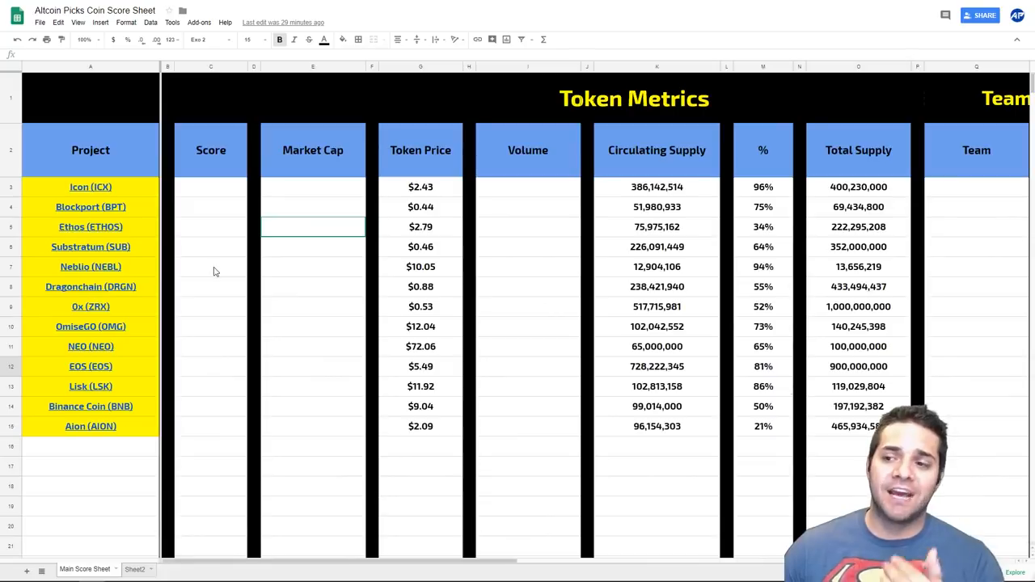
mouse_move(329, 286)
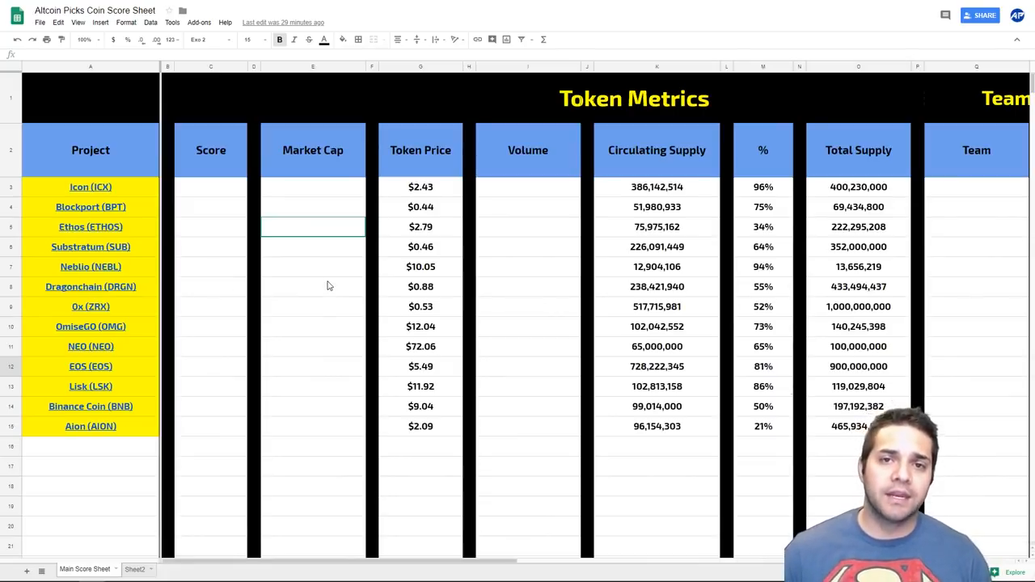
mouse_move(253, 130)
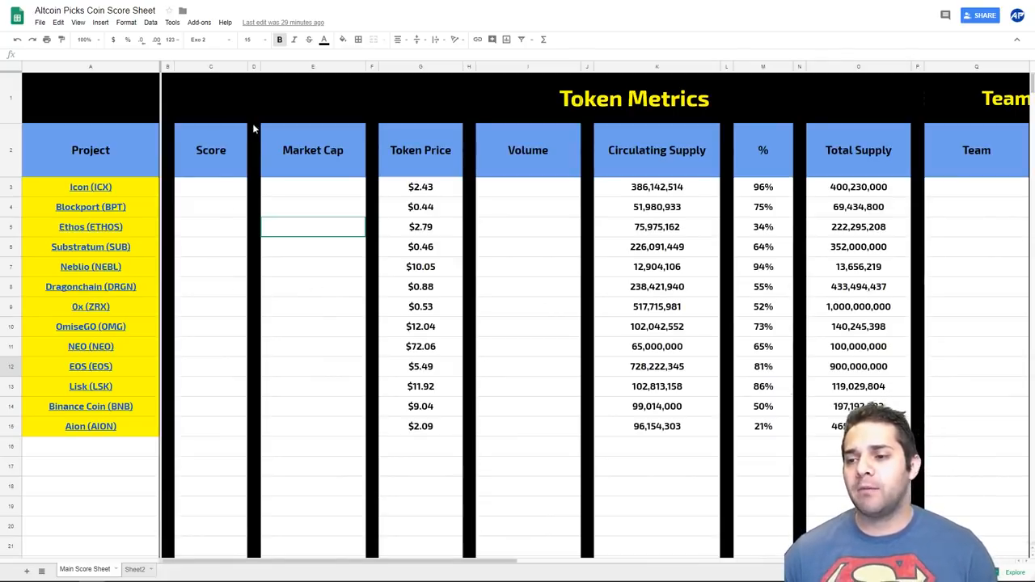
left_click(527, 187)
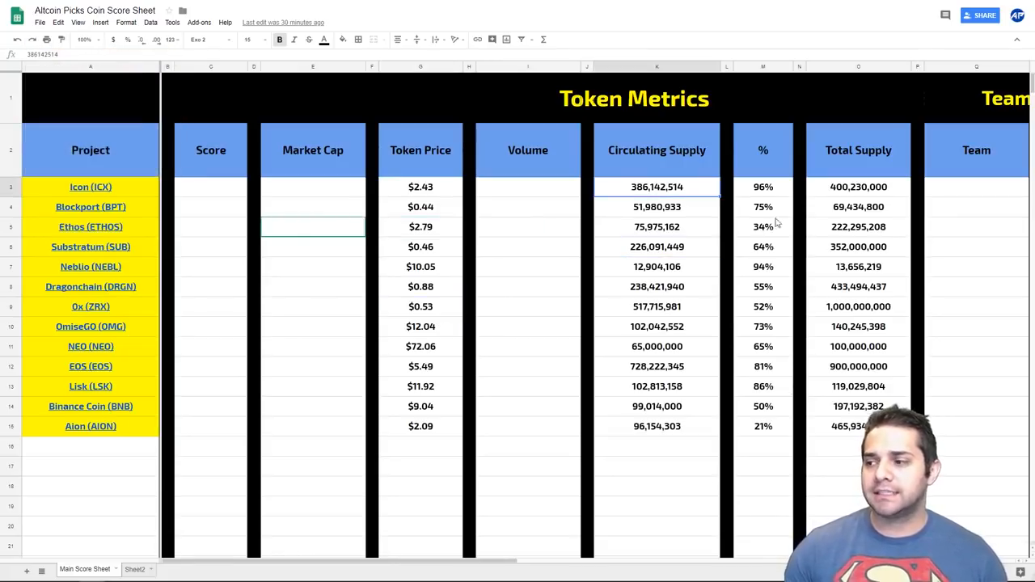
left_click(763, 206)
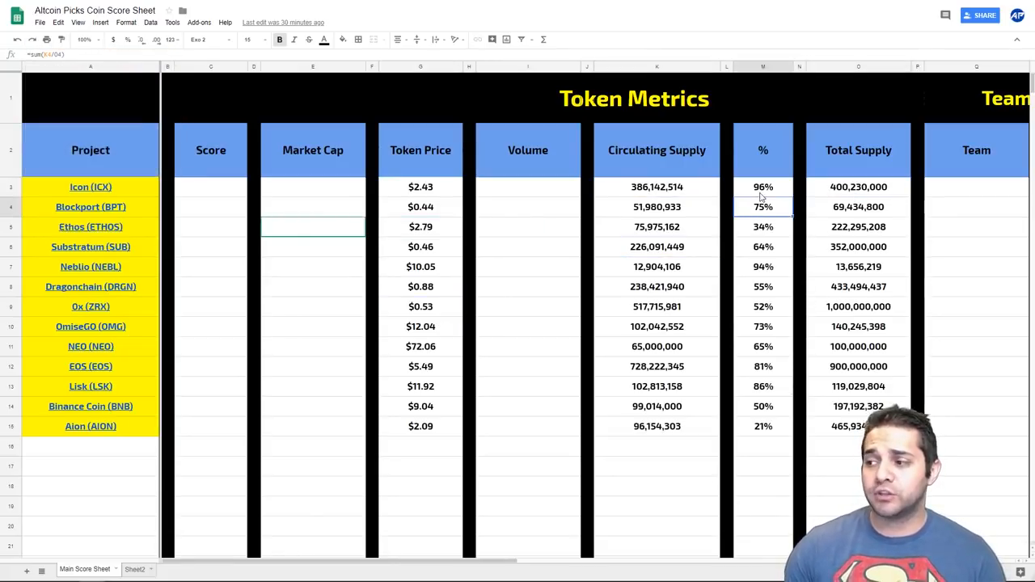
left_click(857, 187)
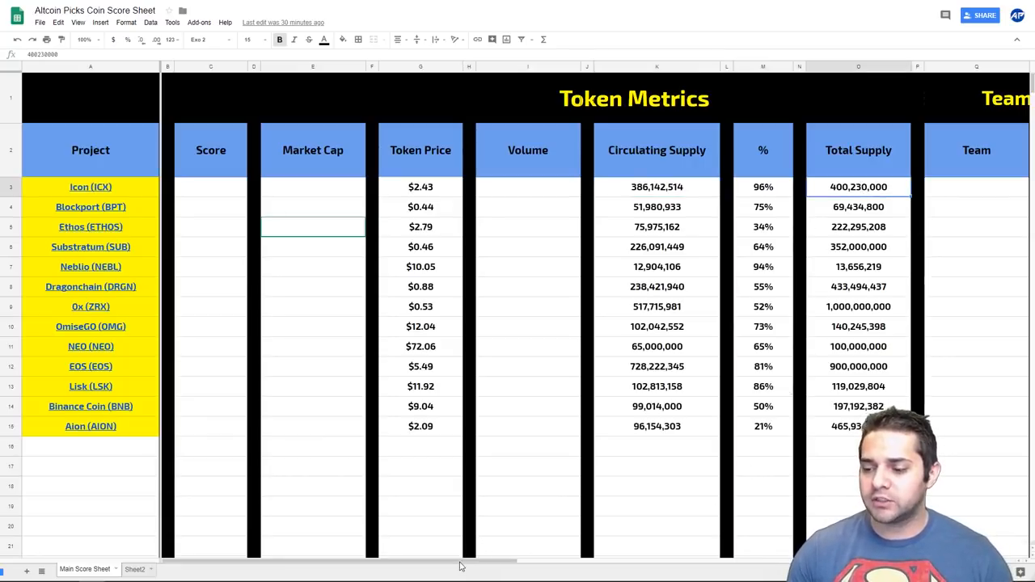
Scroll right past Team Score to the Project Info and Project Issues columns
scroll("right", 3)
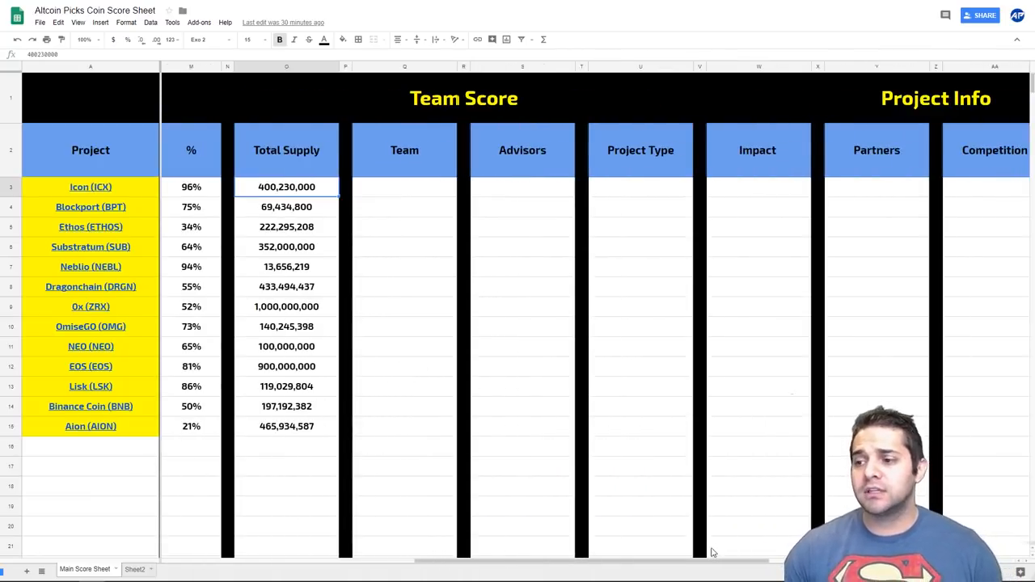
mouse_move(702, 519)
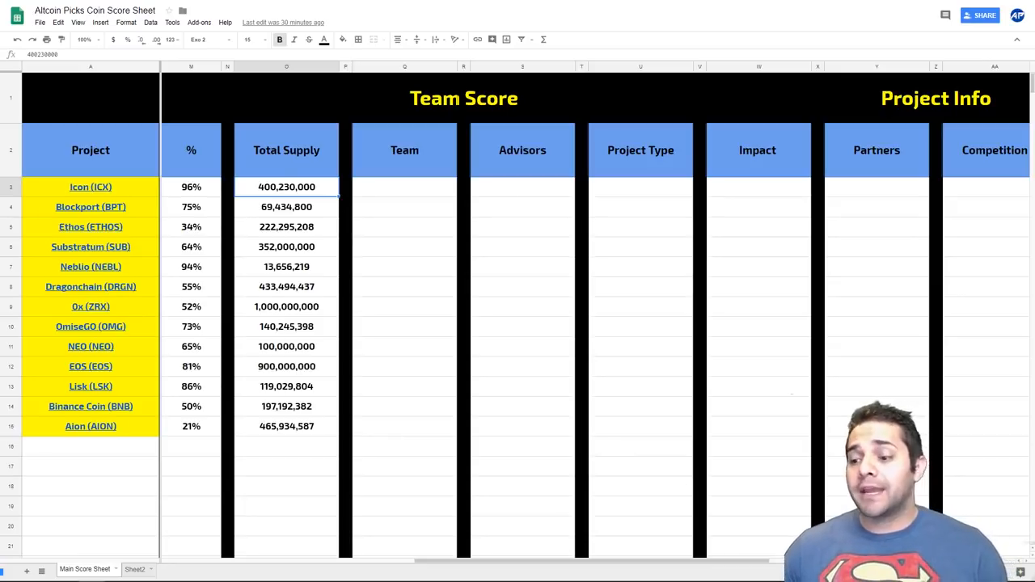
mouse_move(509, 566)
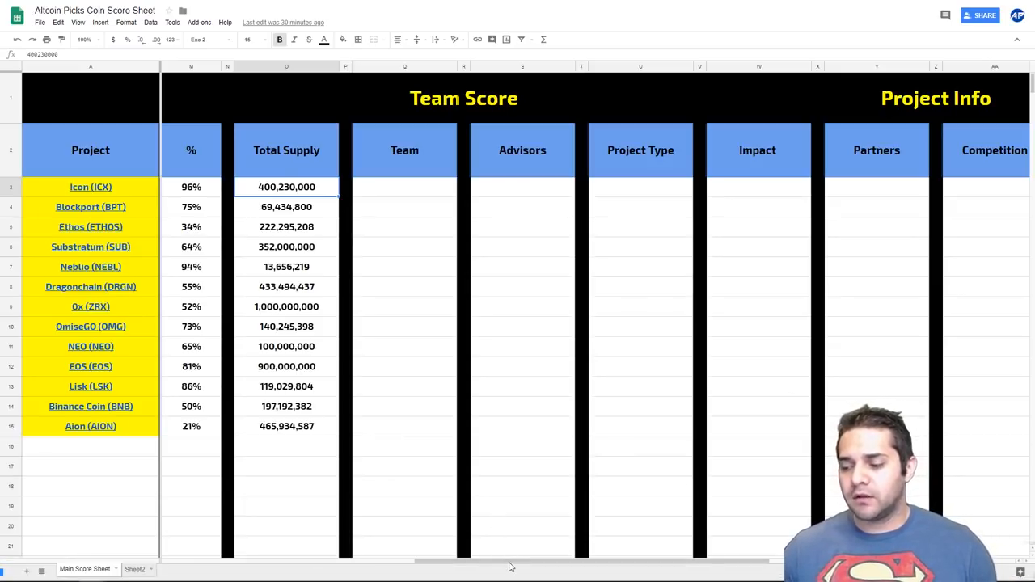
scroll("right", 3)
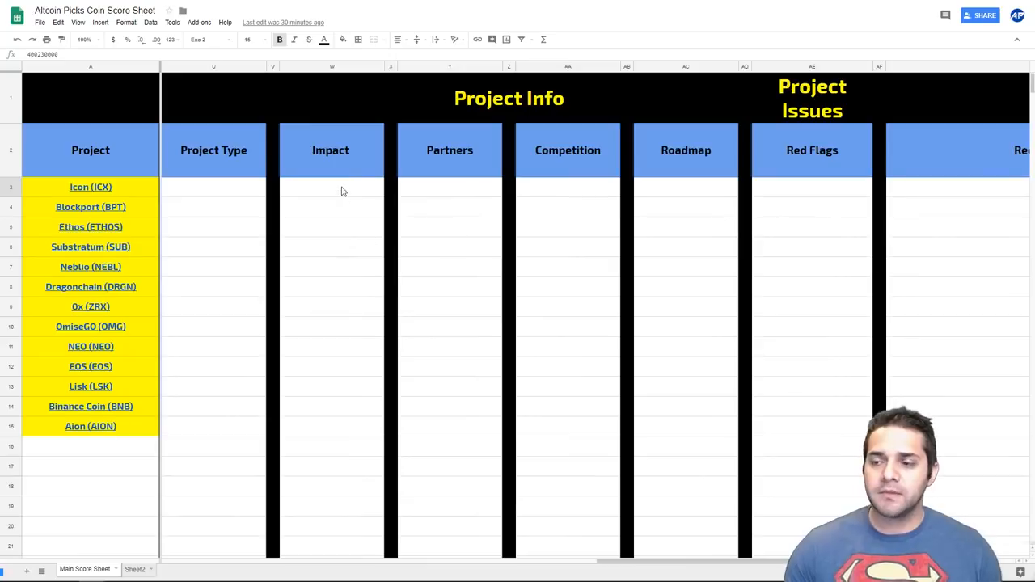
mouse_move(473, 162)
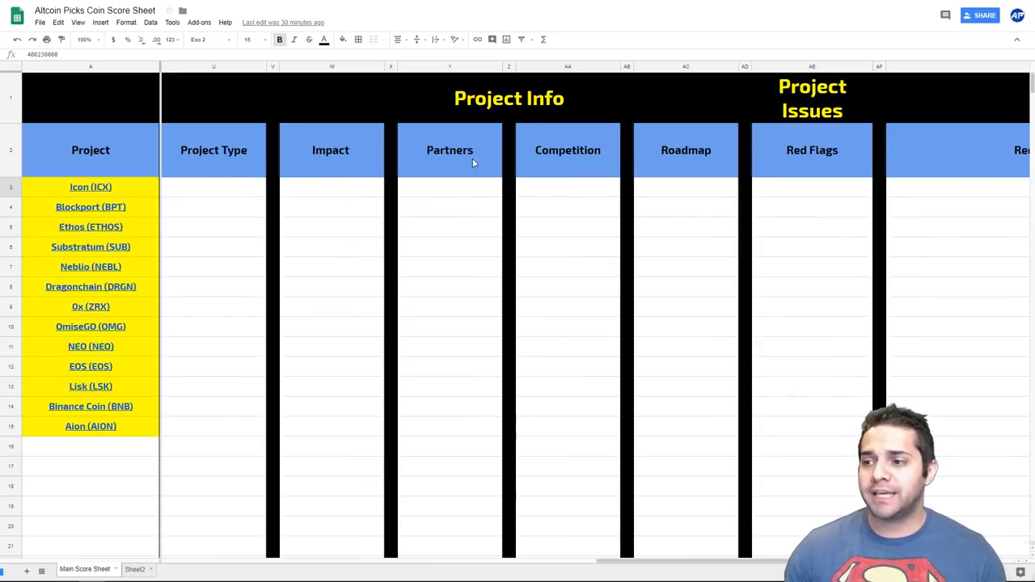
mouse_move(465, 283)
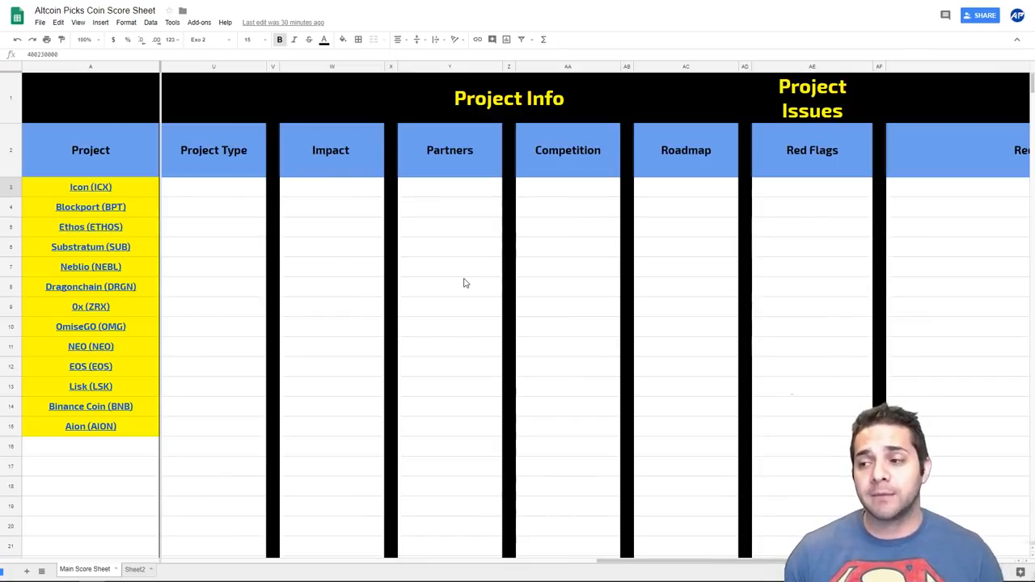
mouse_move(579, 236)
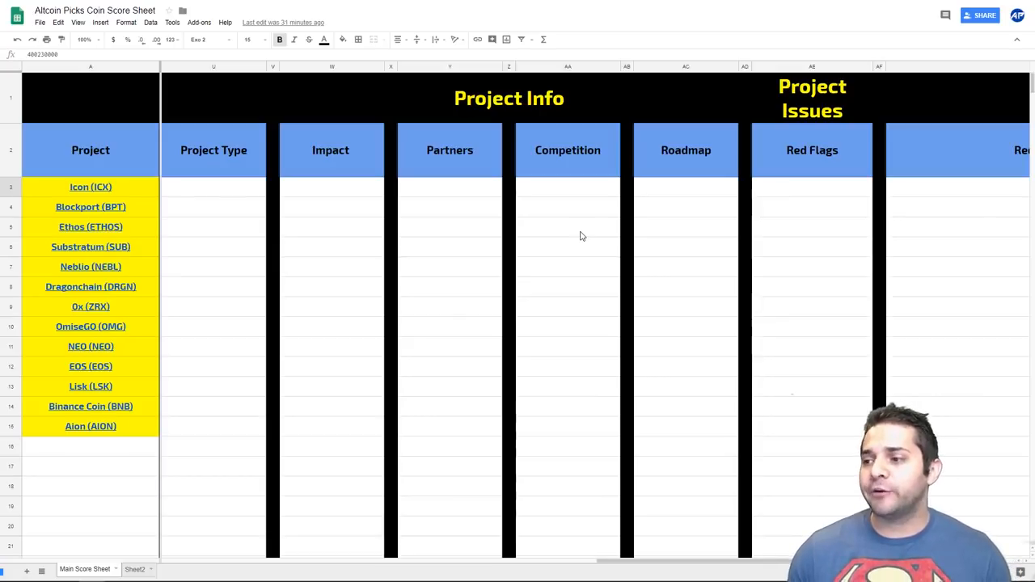
mouse_move(667, 241)
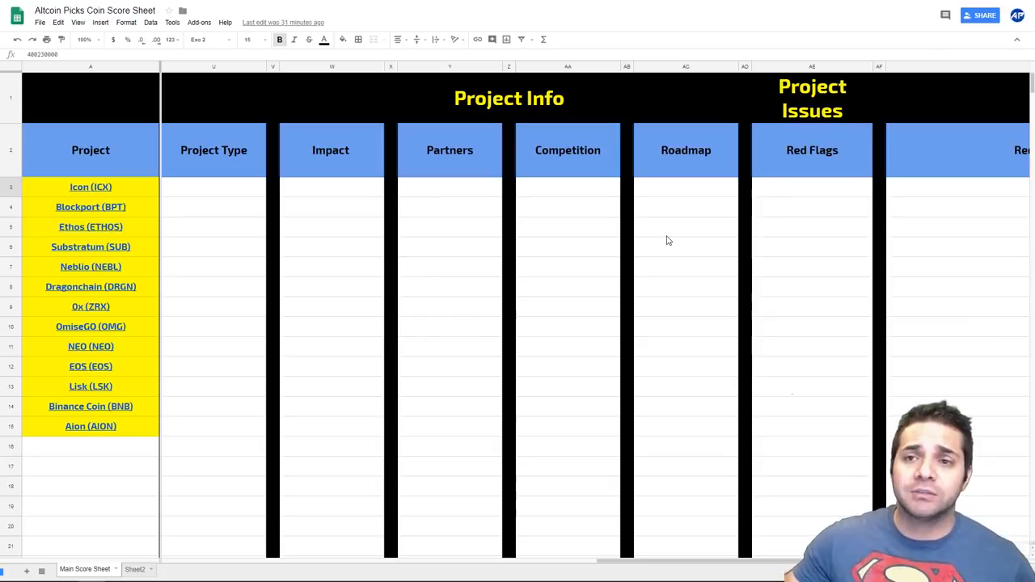
Select Icon's Red Flags cell, then switch to the crypto news articles
left_click(812, 187)
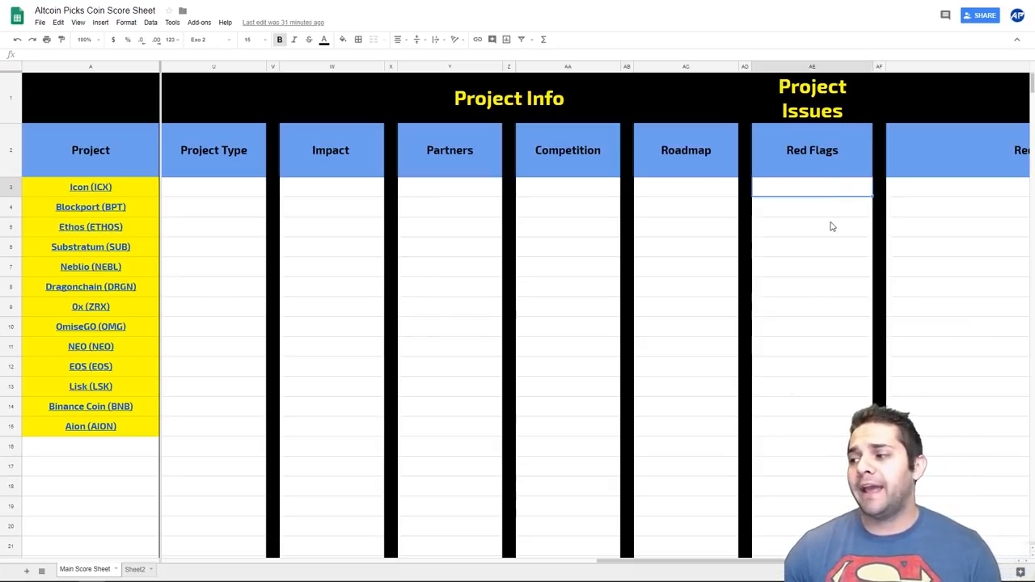
mouse_move(786, 175)
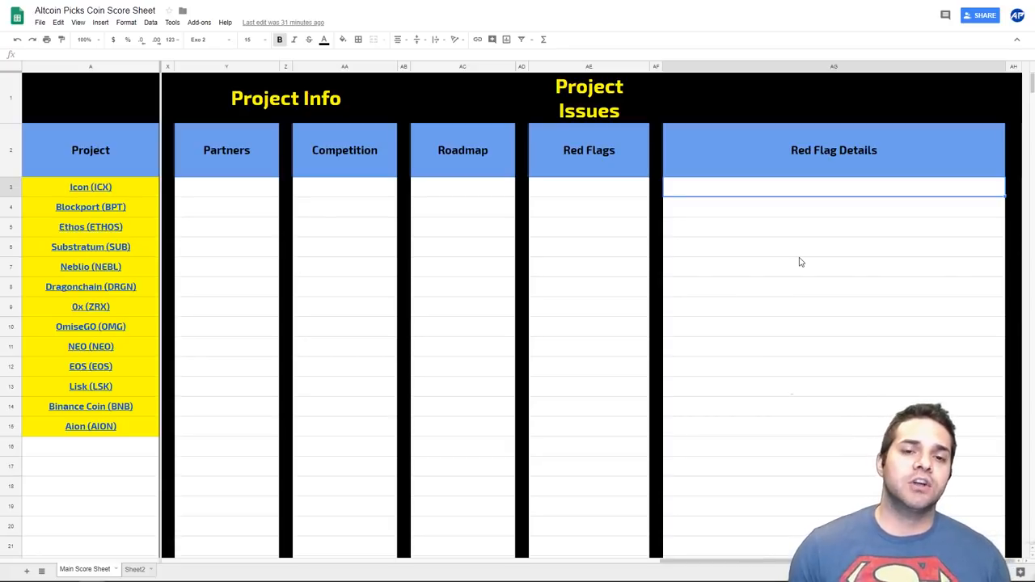
mouse_move(677, 564)
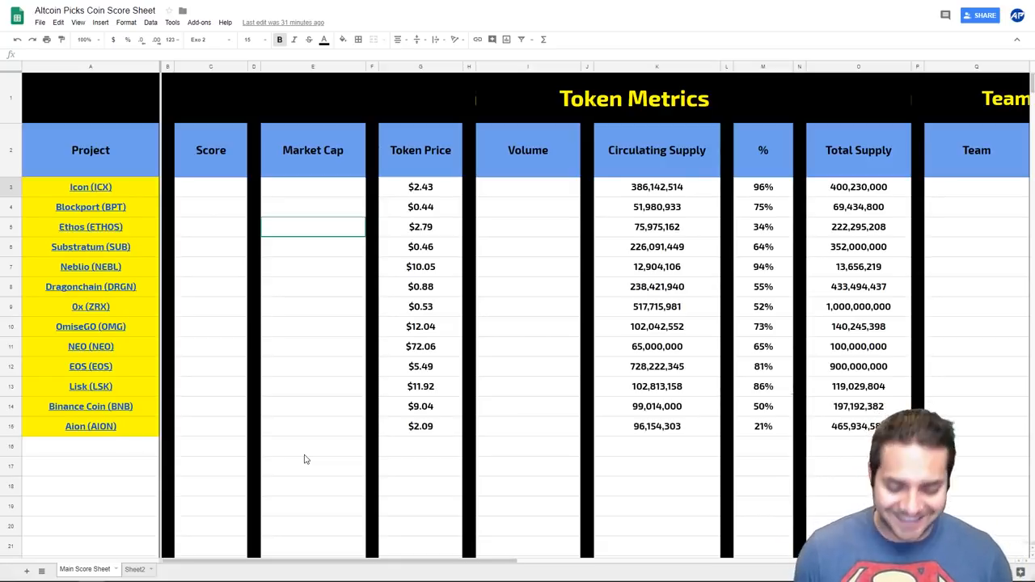
left_click(313, 466)
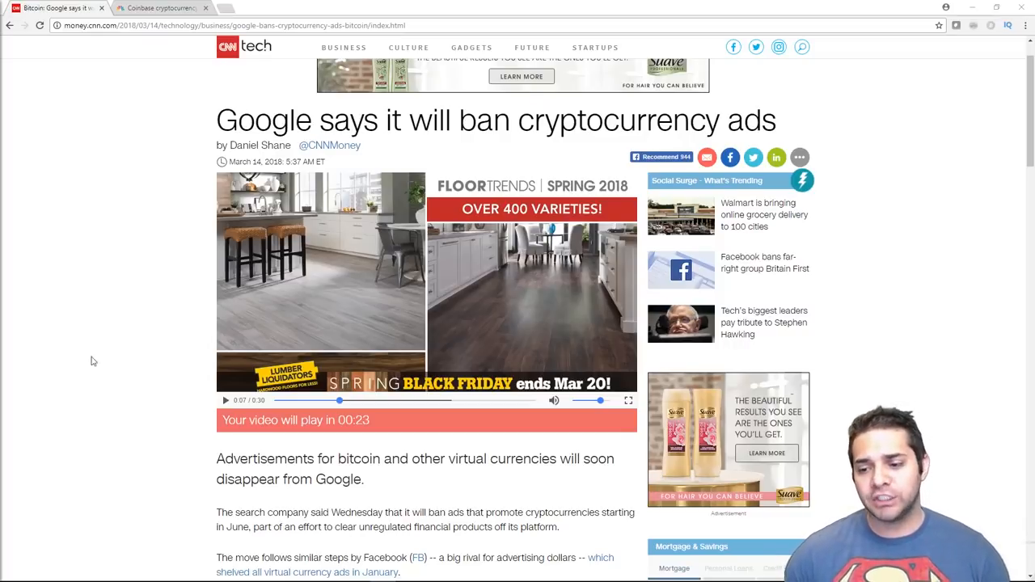
Read the CNN Money Google crypto ad-ban article, then open the CNBC Barclays–Coinbase article
scroll("down", 3)
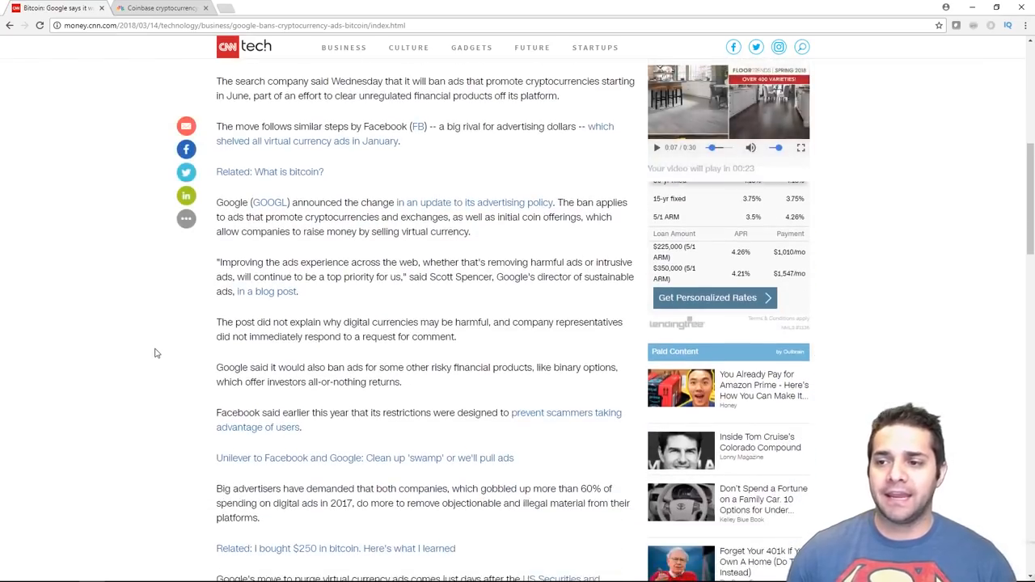
scroll("up", 3)
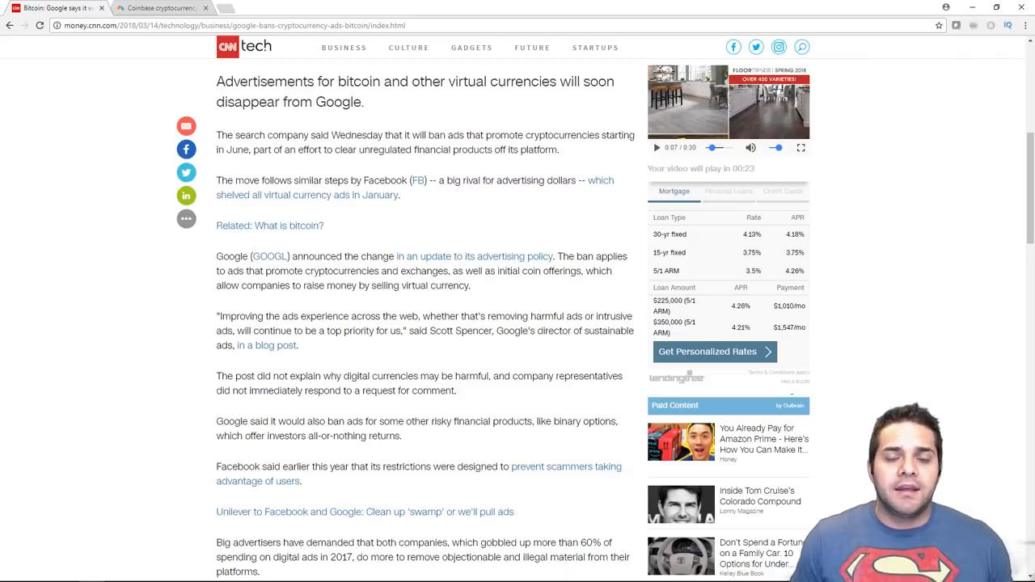
left_click(158, 8)
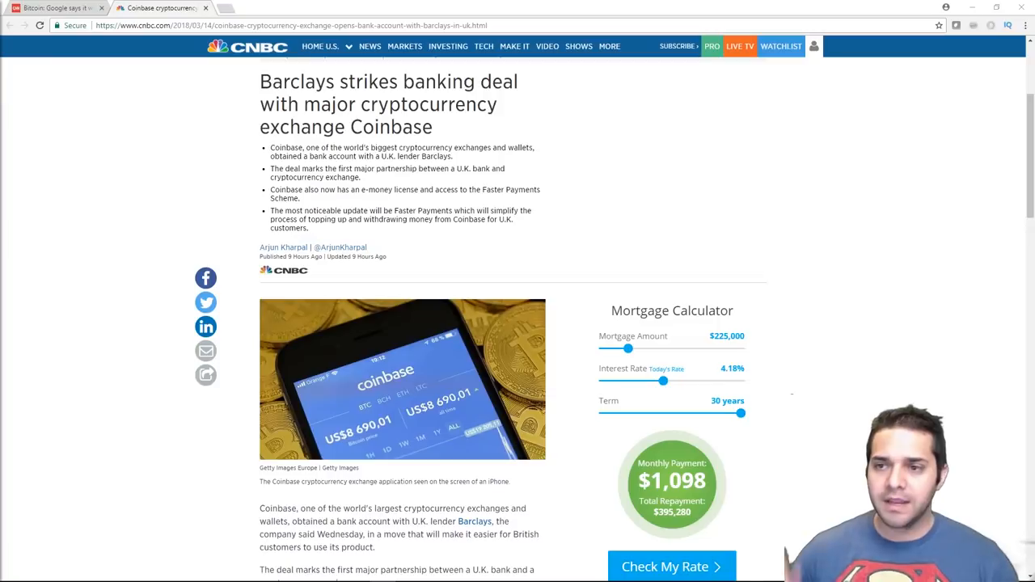